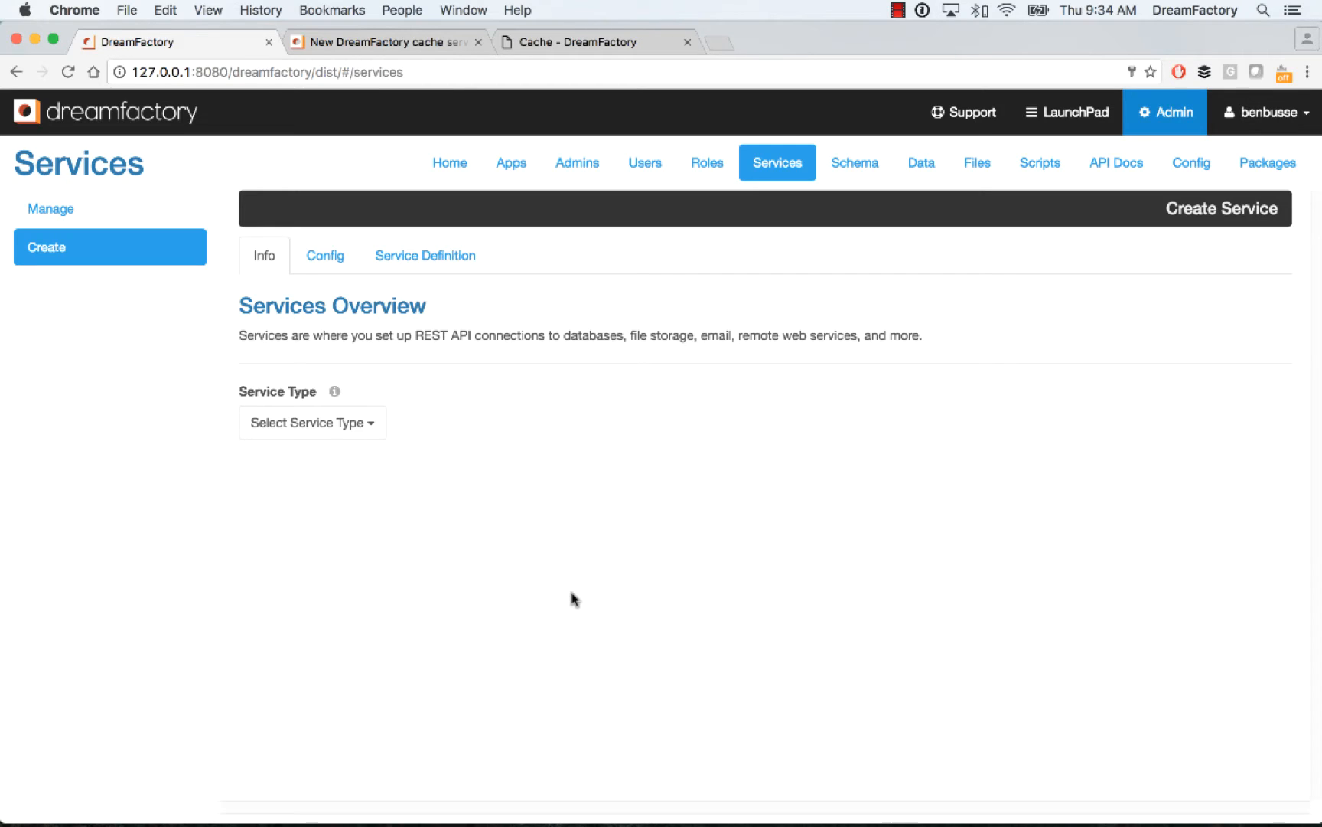
mouse_move(582, 599)
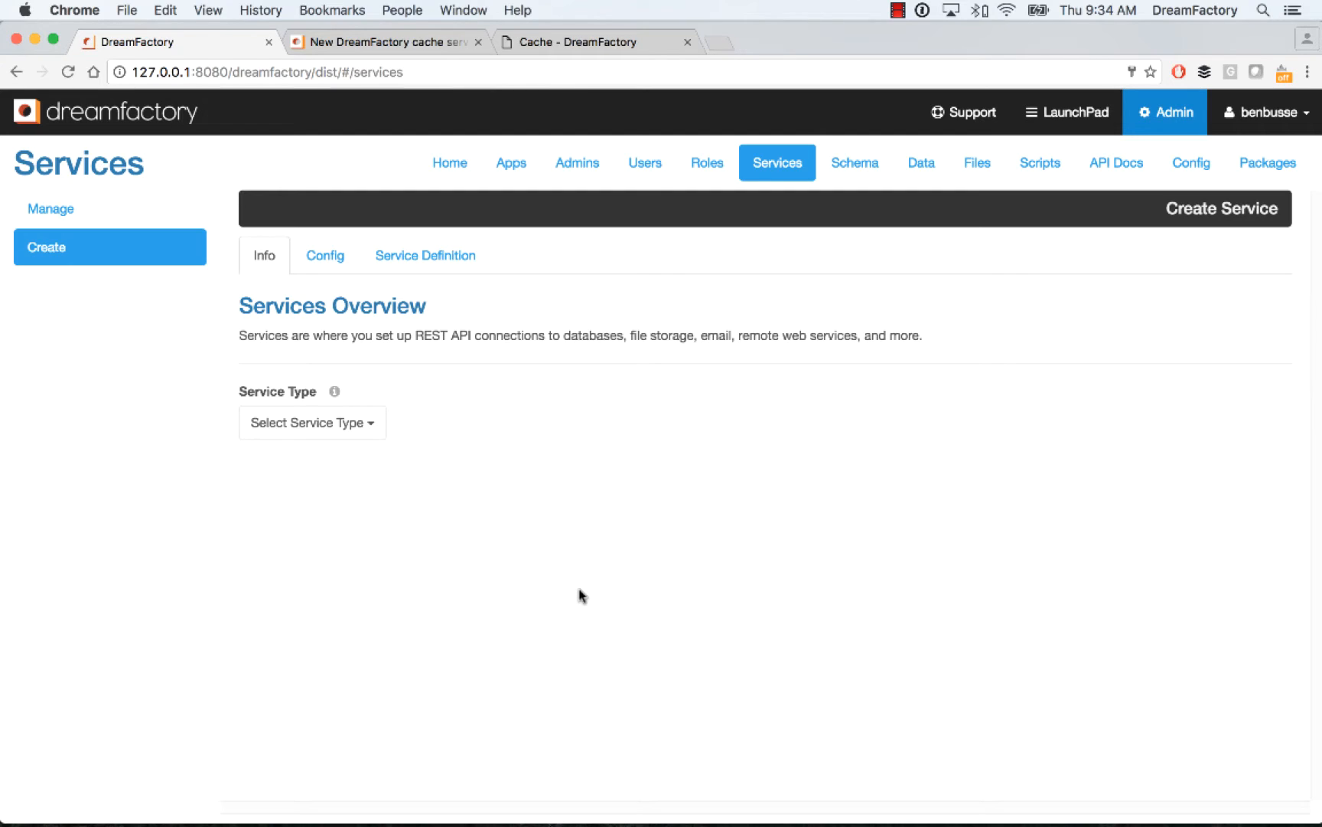
mouse_move(762, 186)
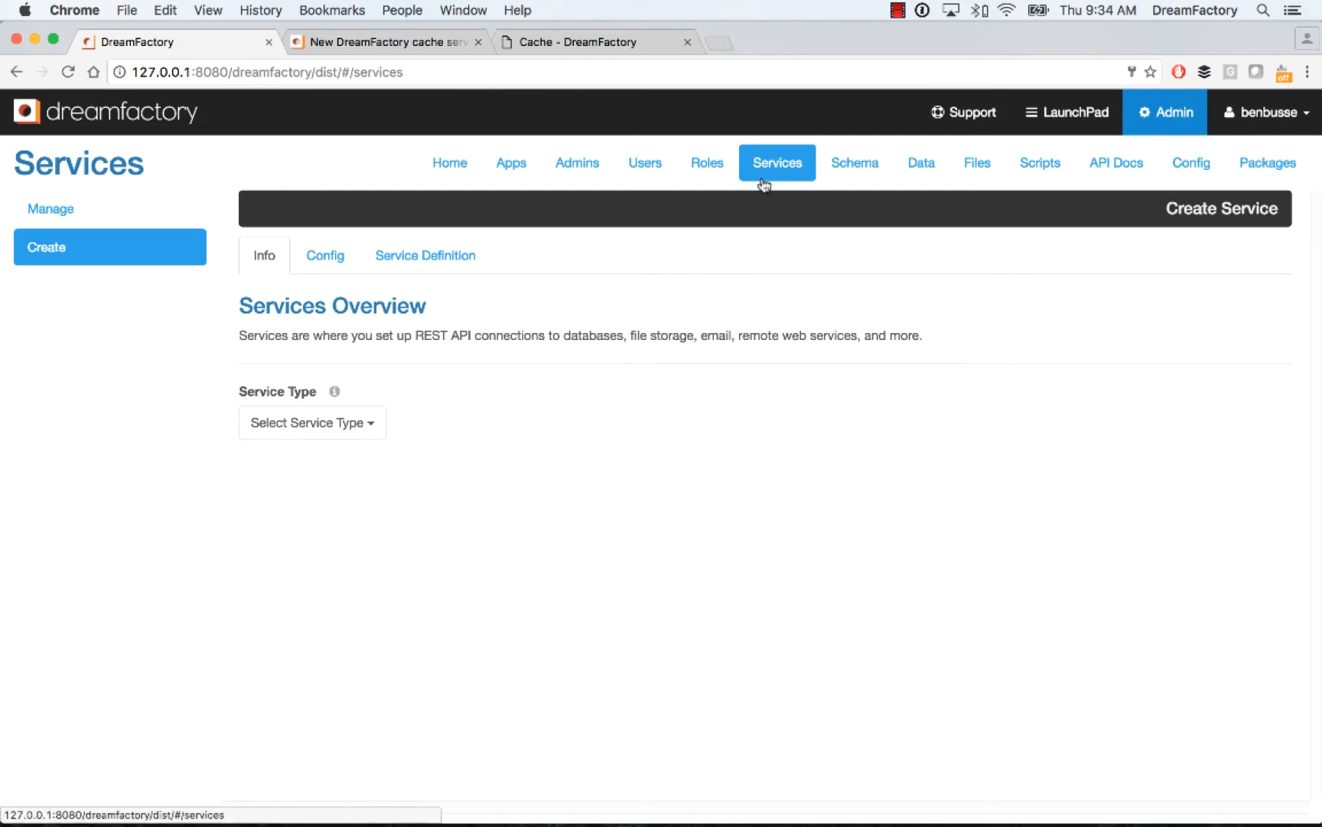
Step: Show the list of available service types in the Create Service form
click(312, 423)
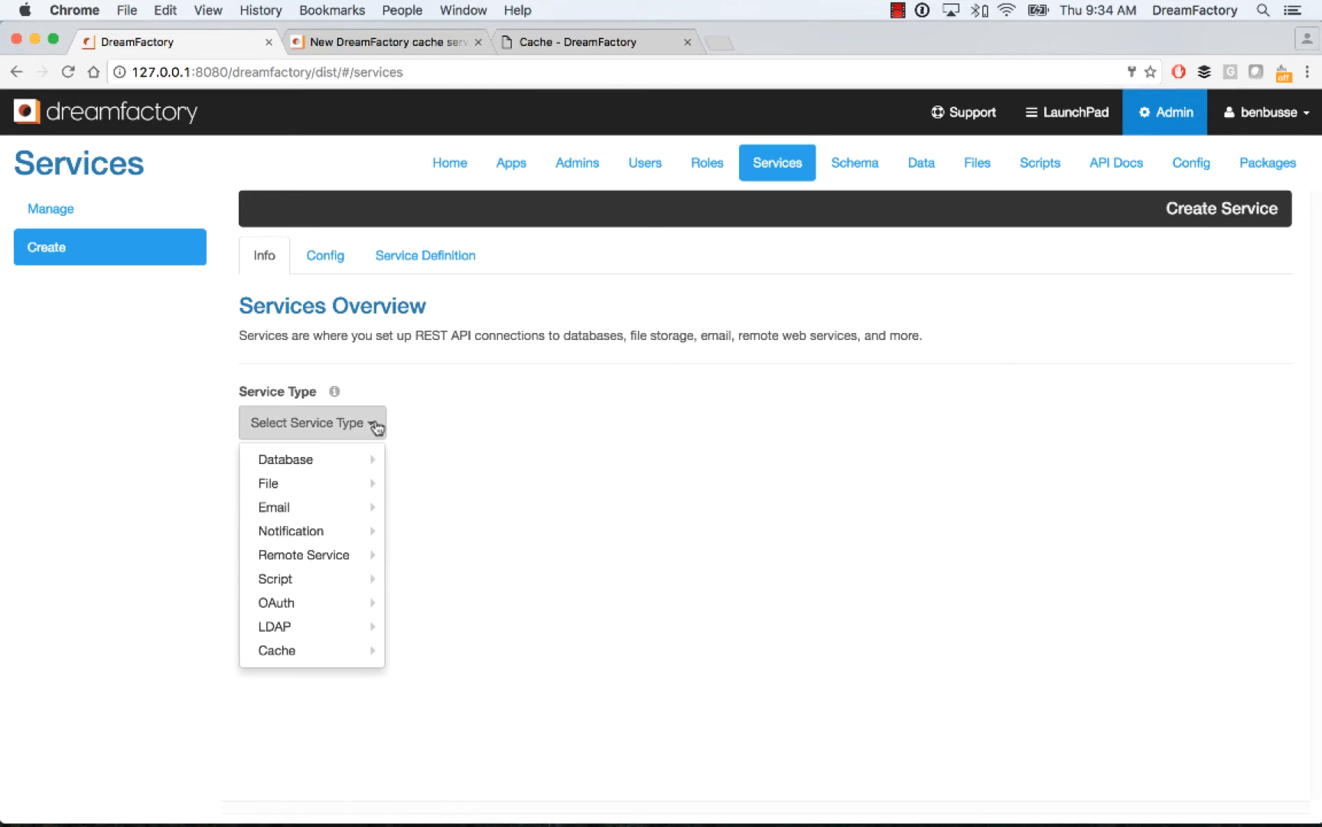
mouse_move(286, 649)
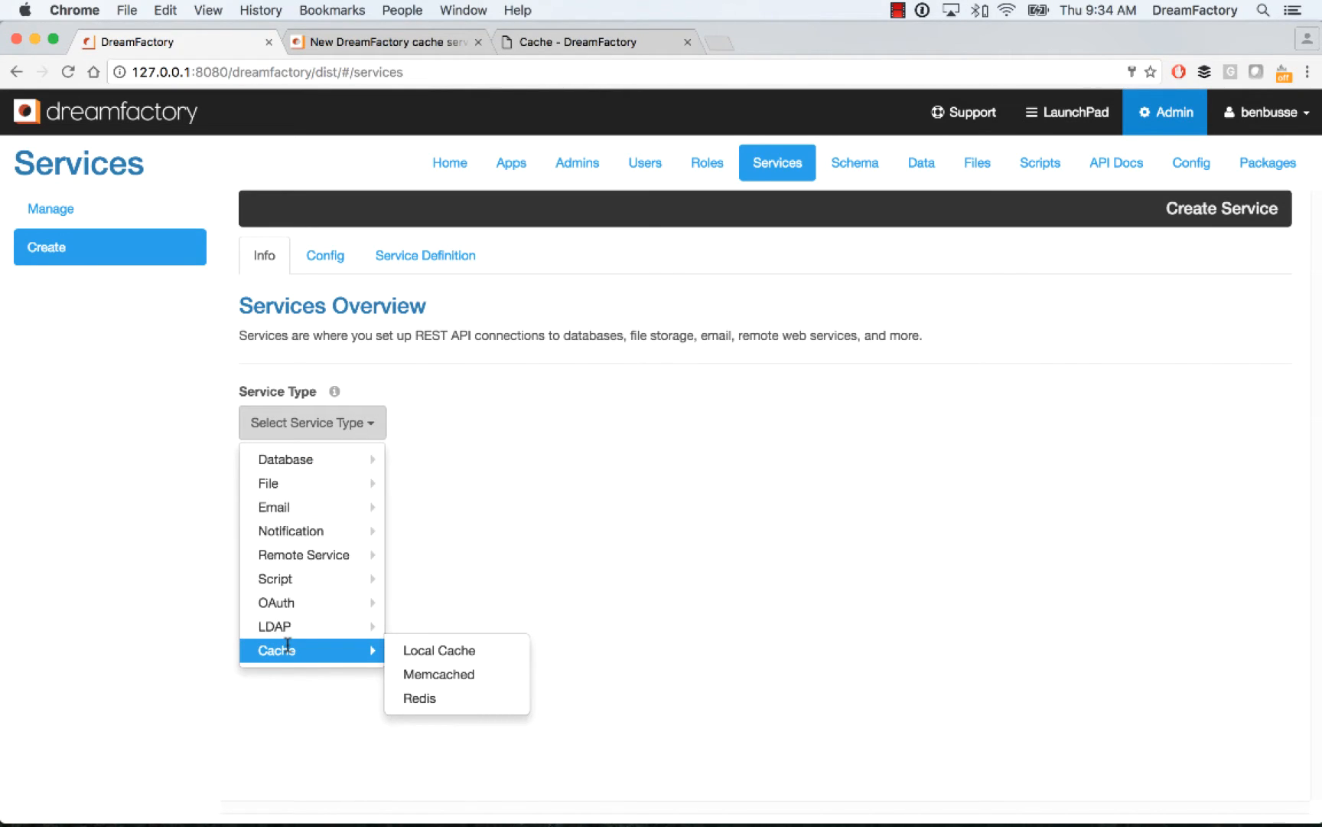
mouse_move(586, 507)
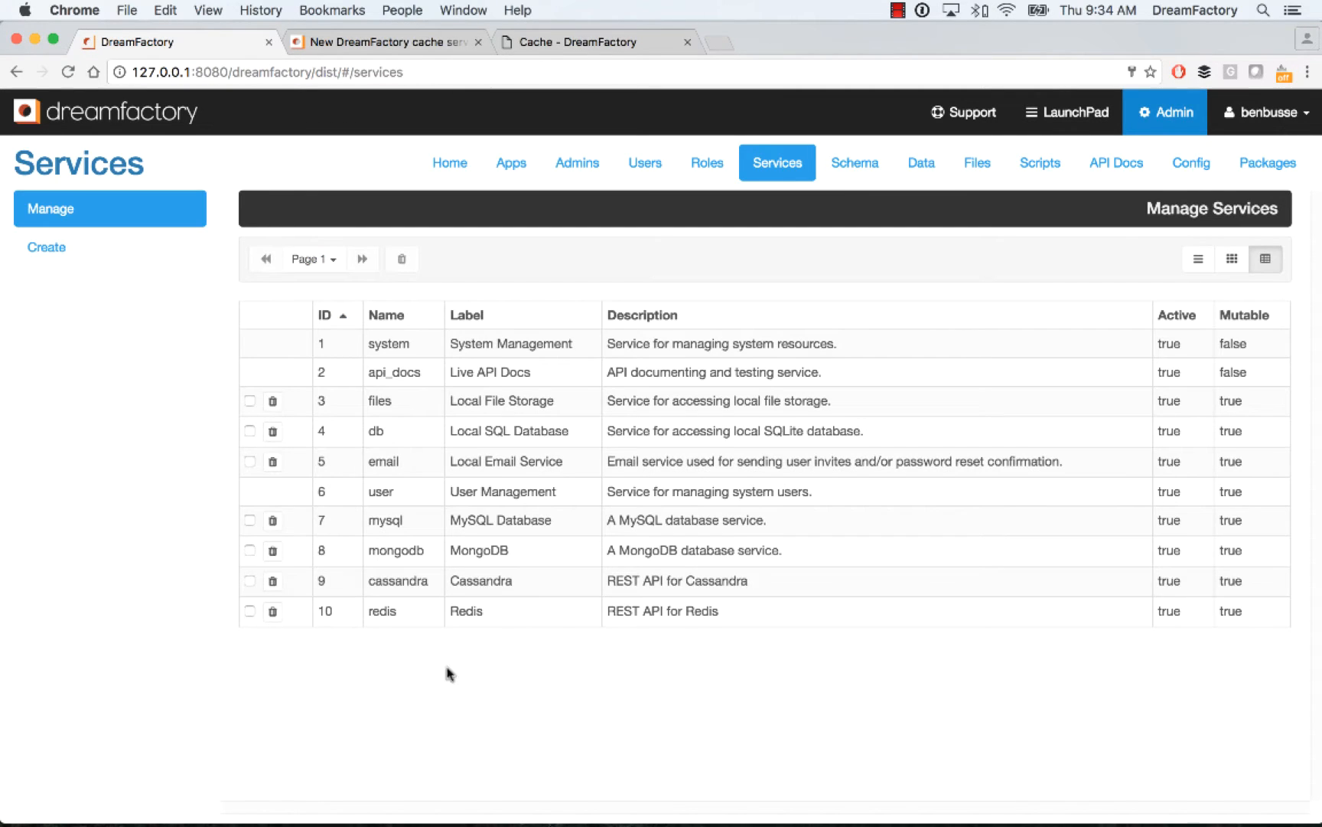
Step: Open the redis row in Manage Services to edit the Redis service
click(382, 610)
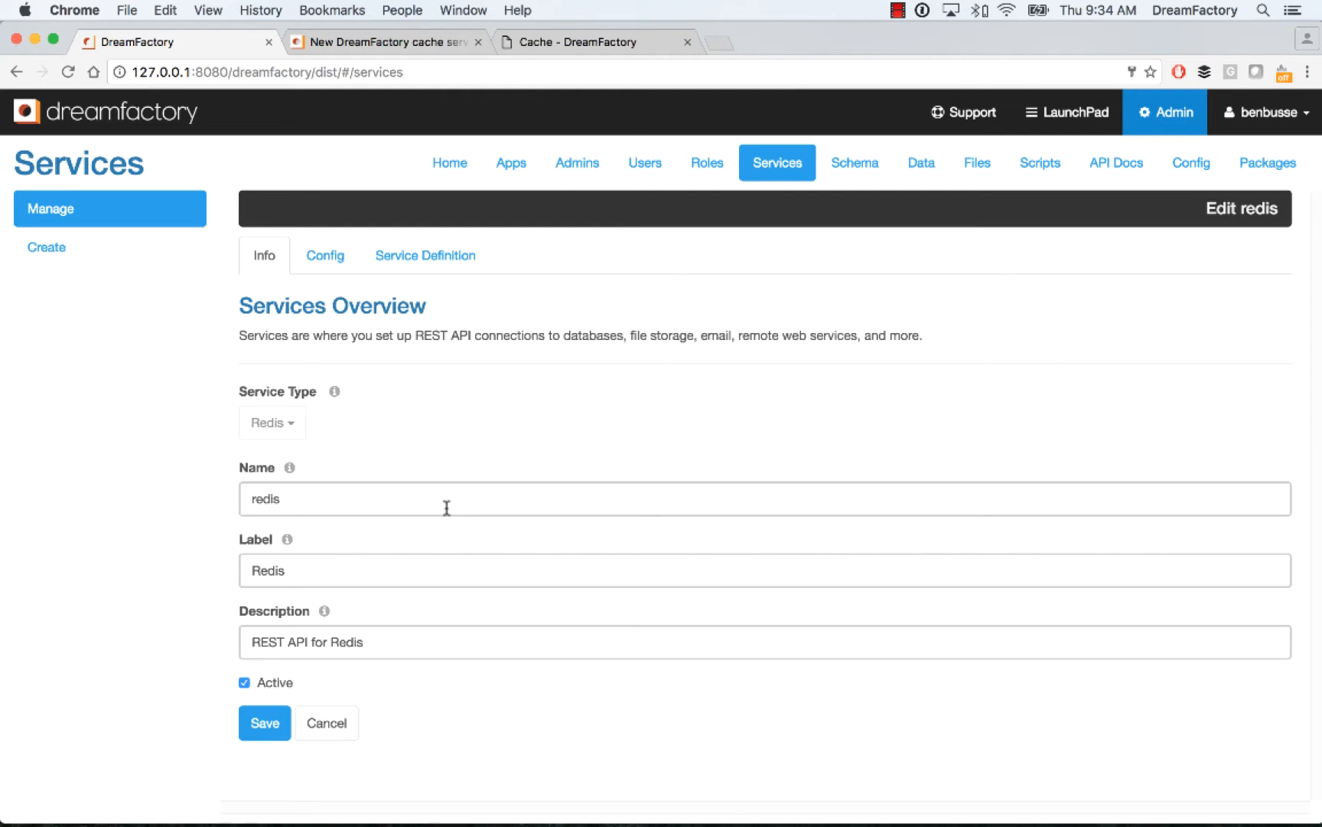
mouse_move(378, 571)
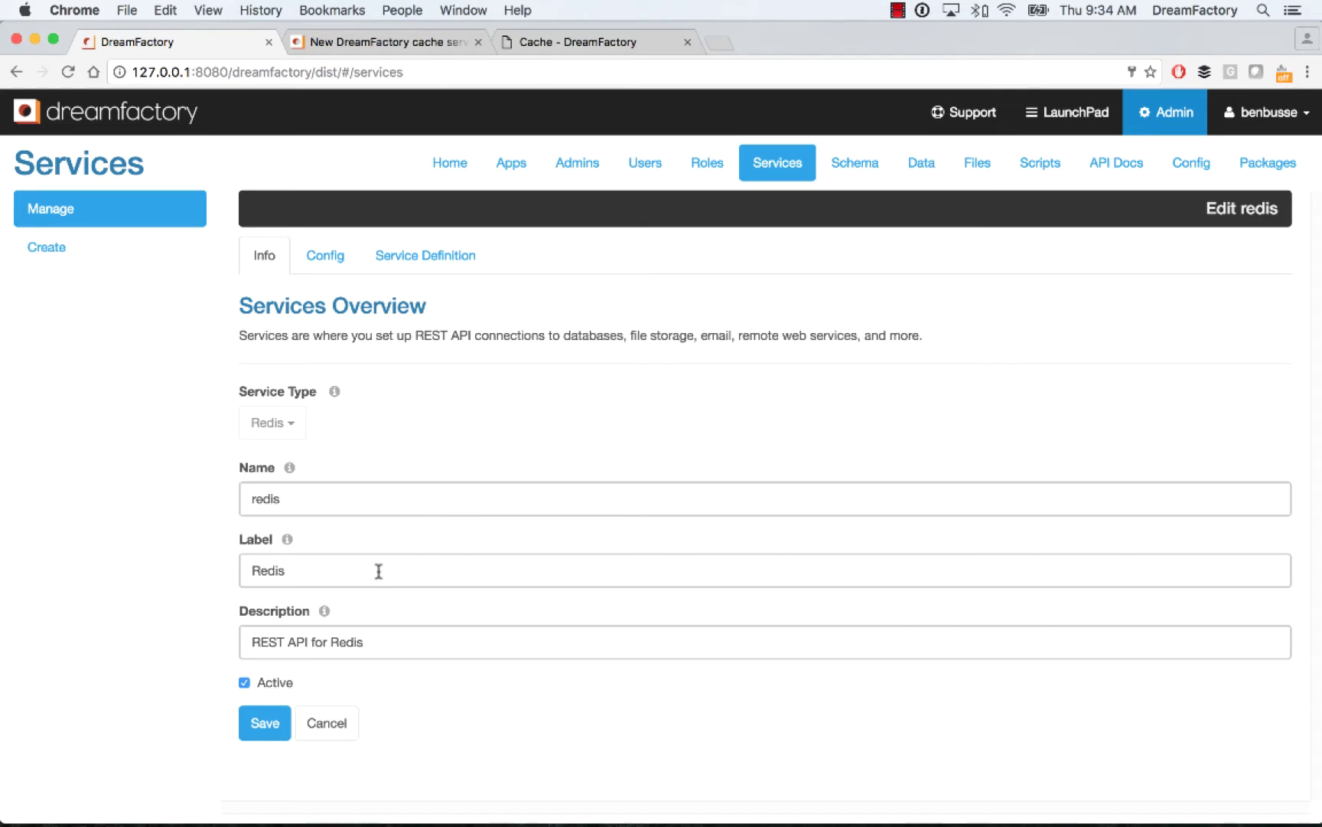
mouse_move(381, 644)
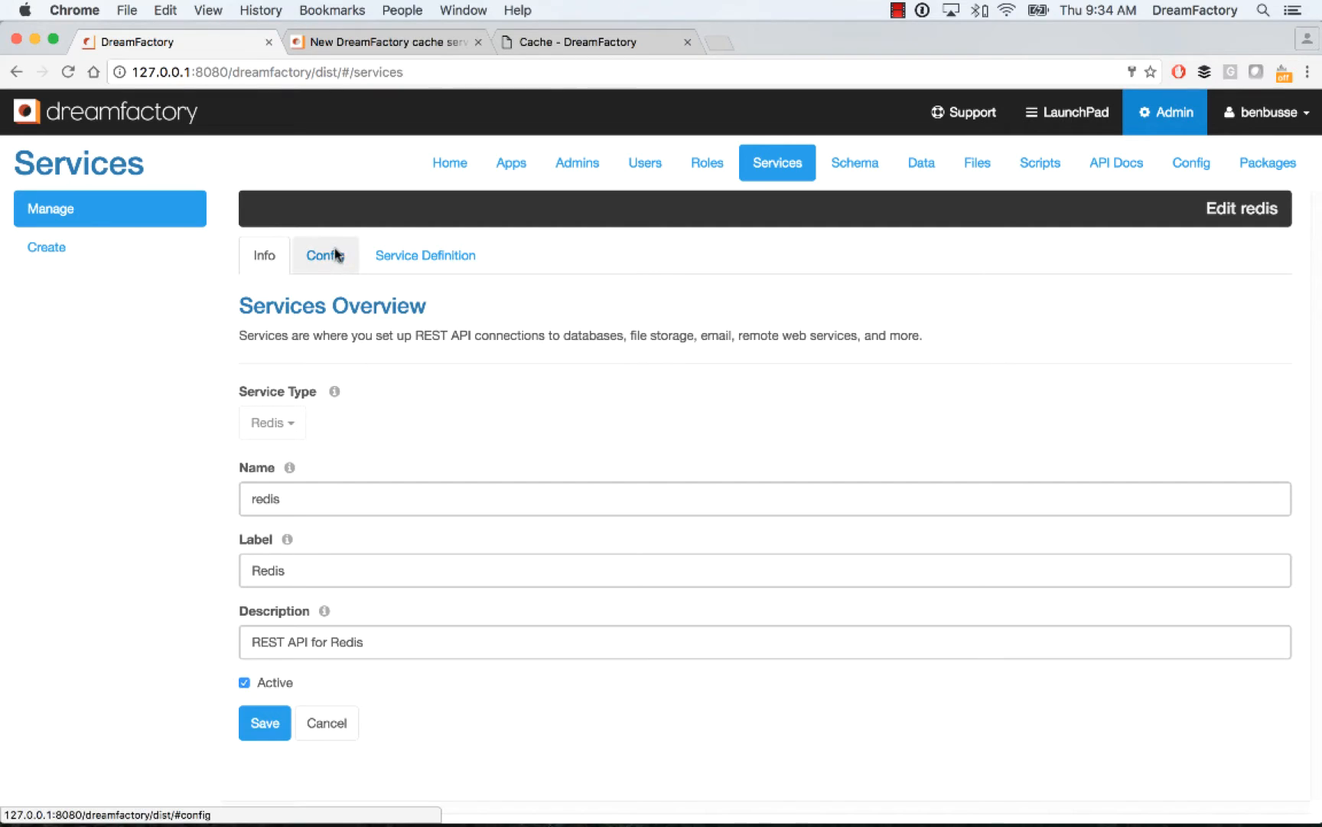
Step: Review the redis Config settings: host 127.0.0.1, port 6379, database index 0, TTL 300
click(326, 254)
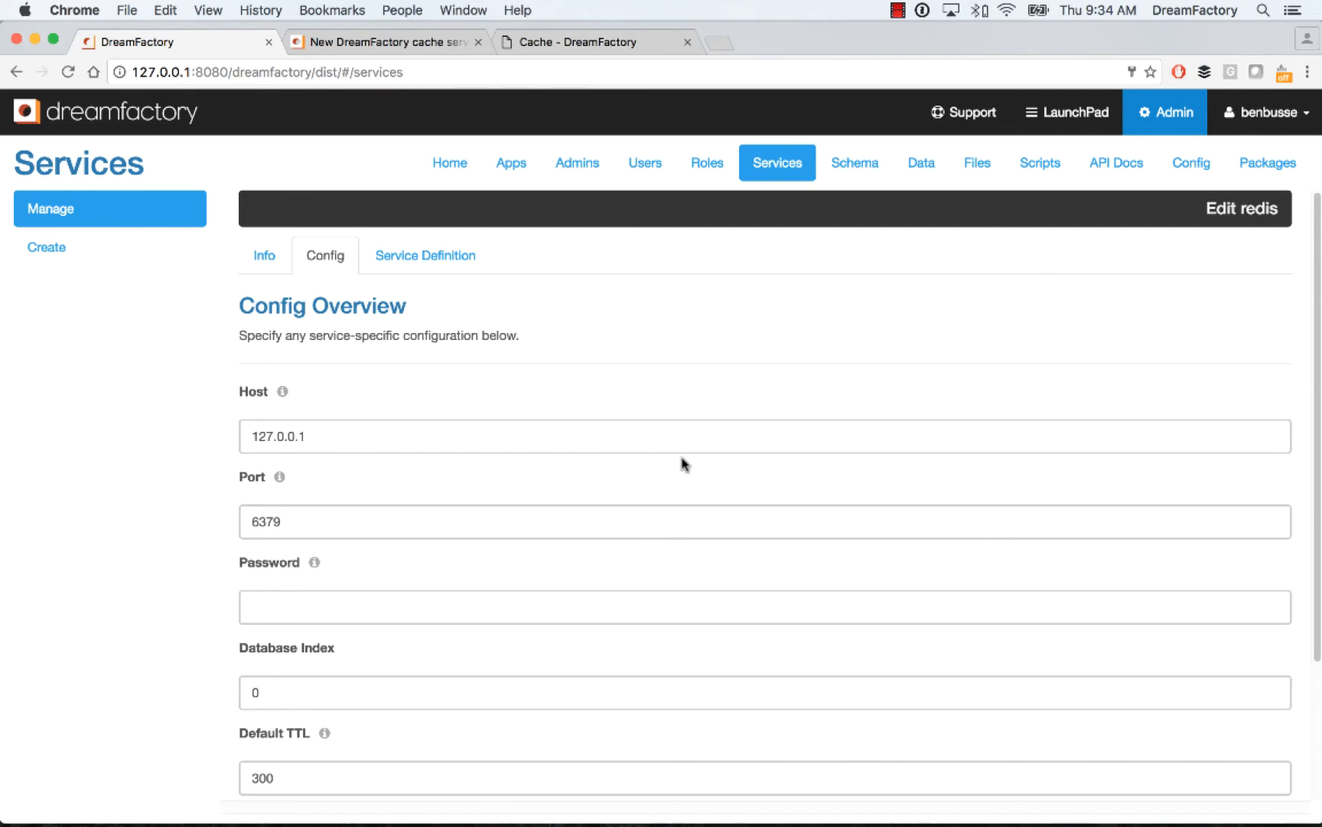
mouse_move(689, 462)
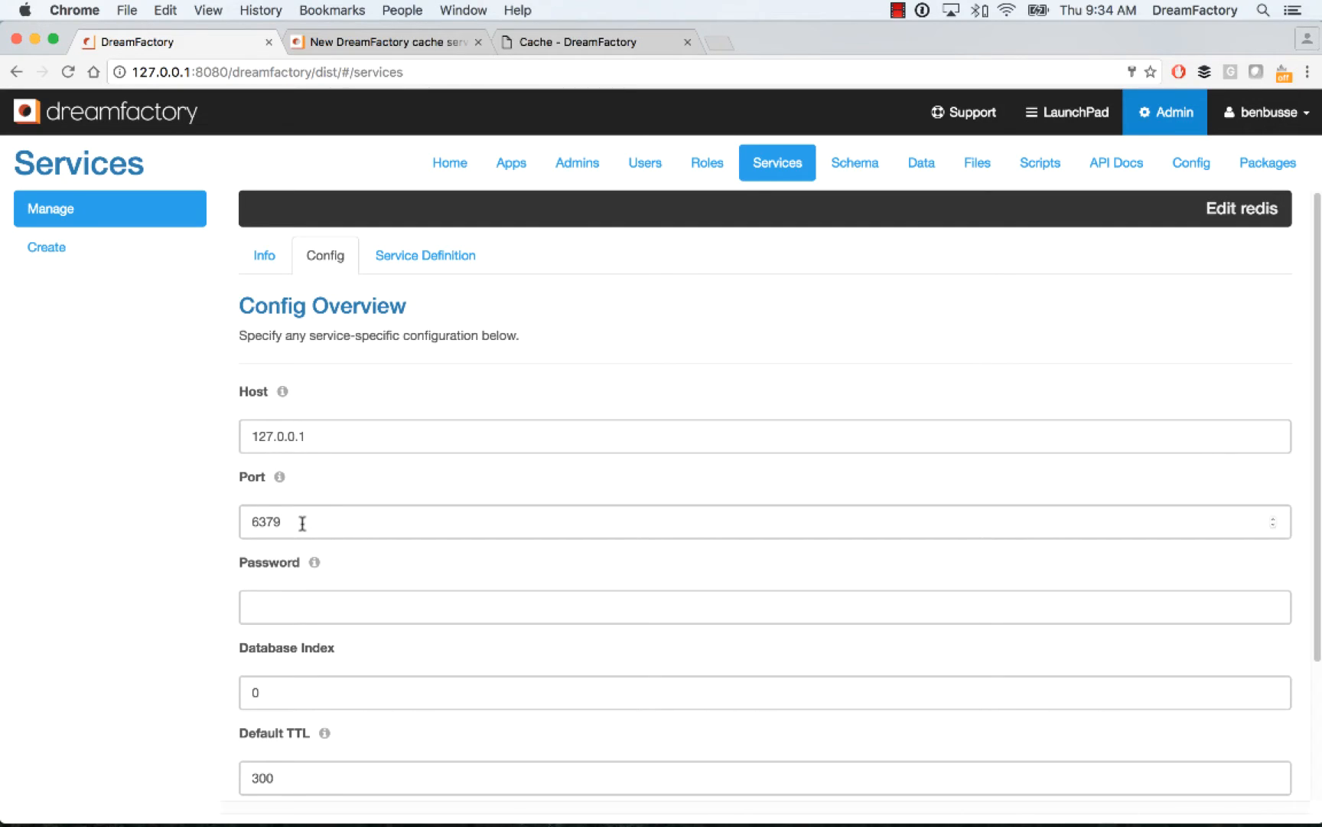
mouse_move(315, 694)
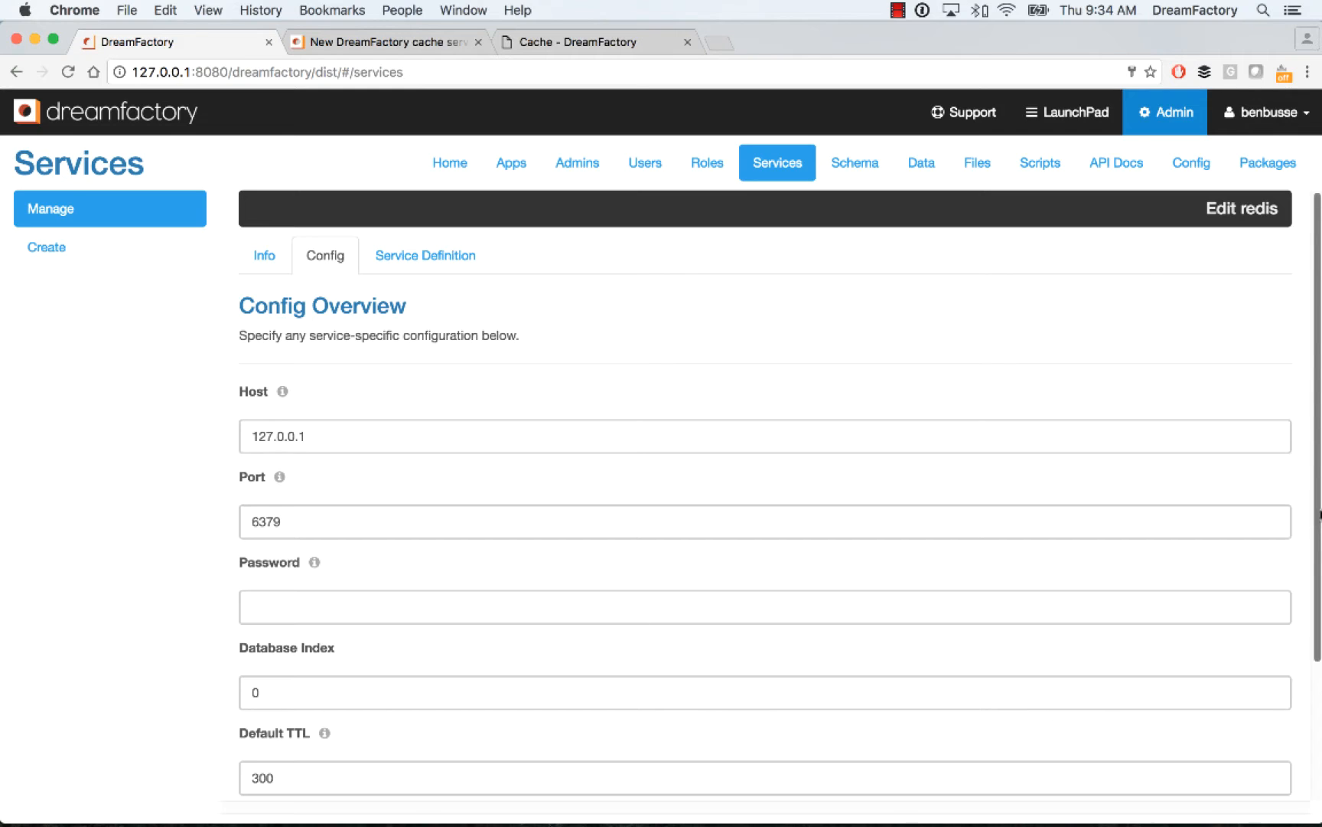
scroll(down, 3)
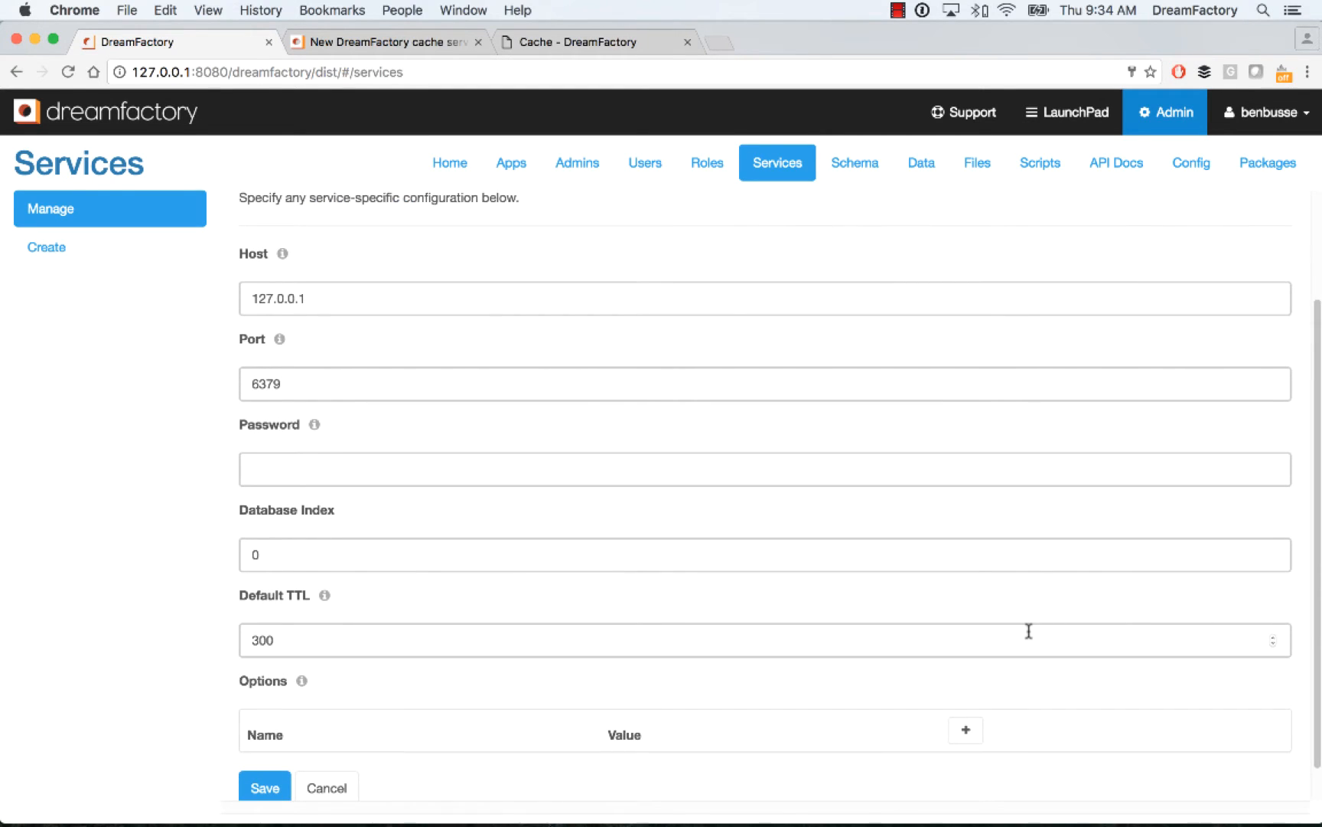
mouse_move(484, 730)
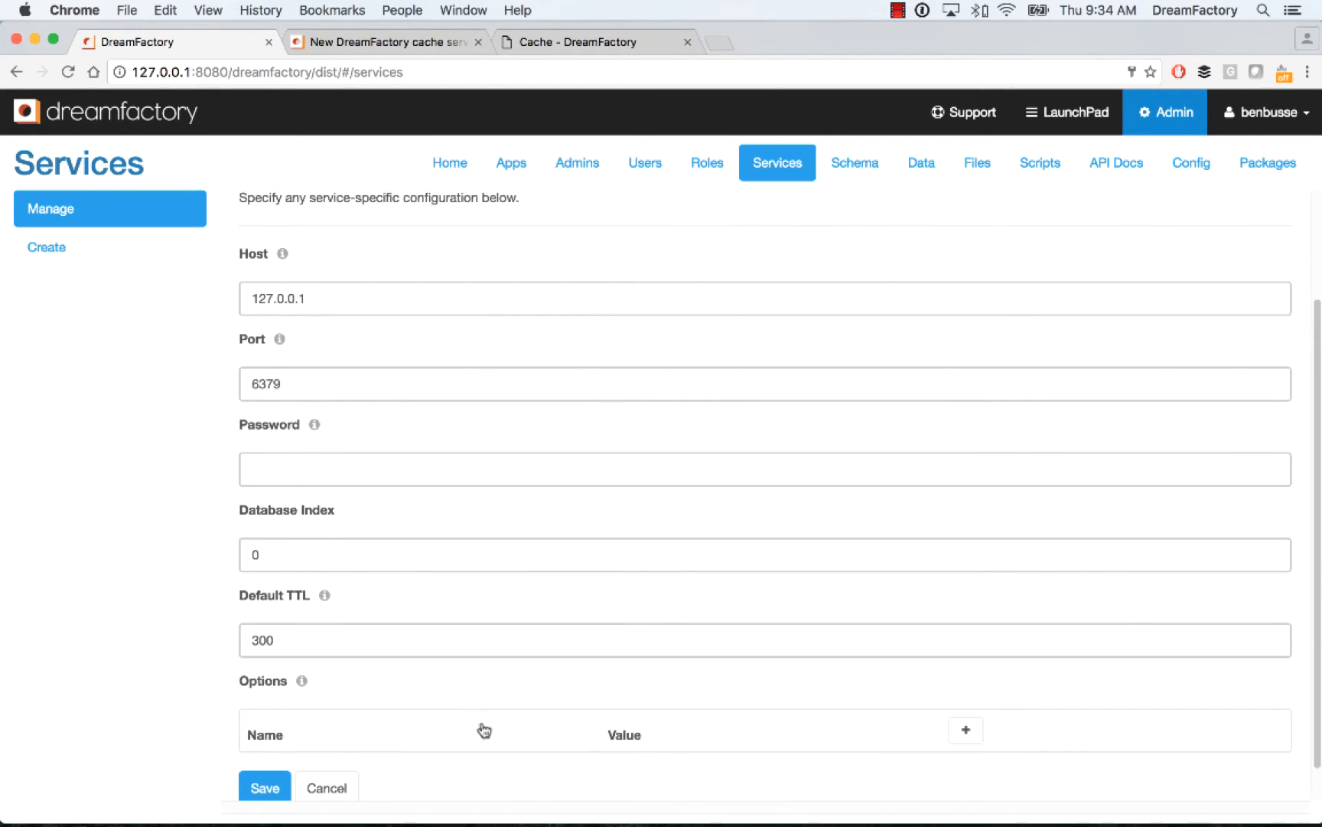
mouse_move(534, 719)
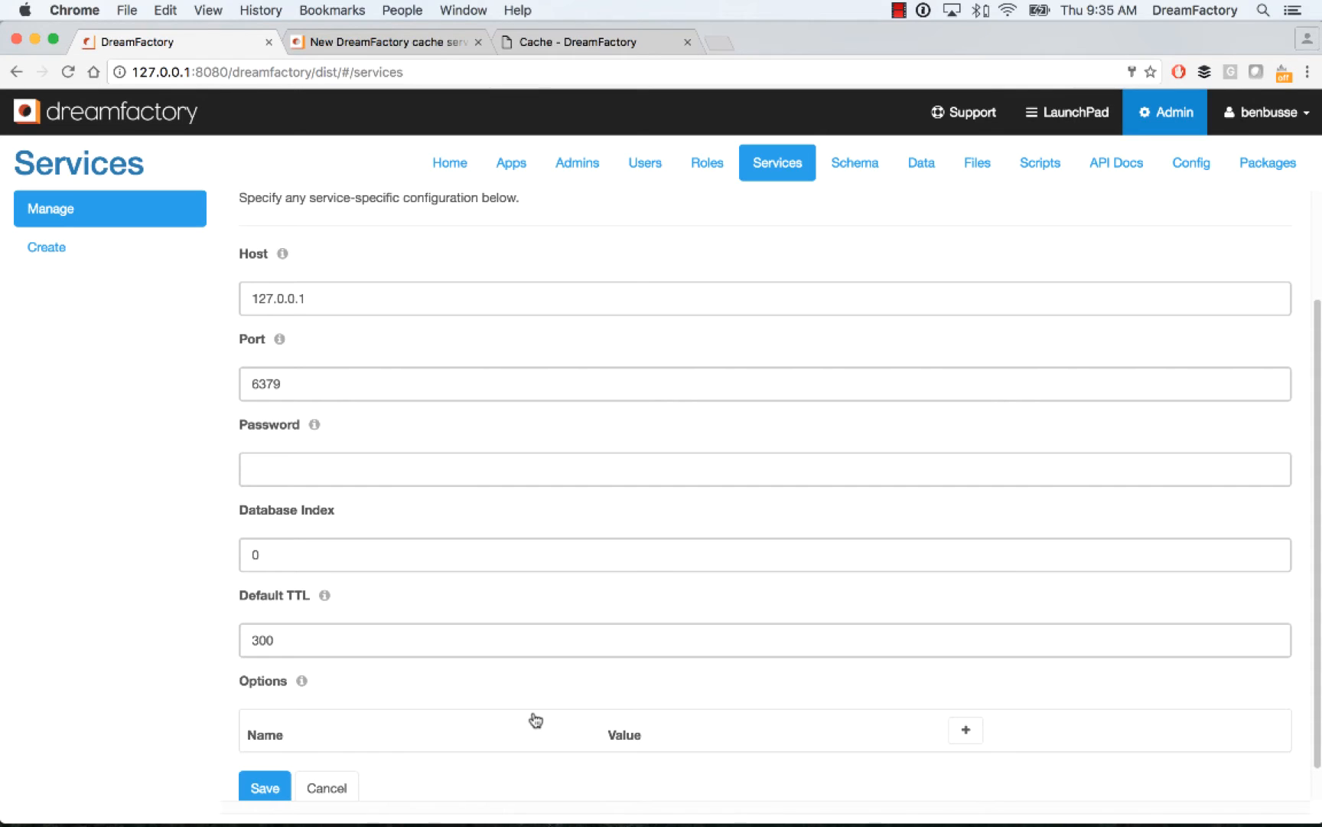
mouse_move(525, 713)
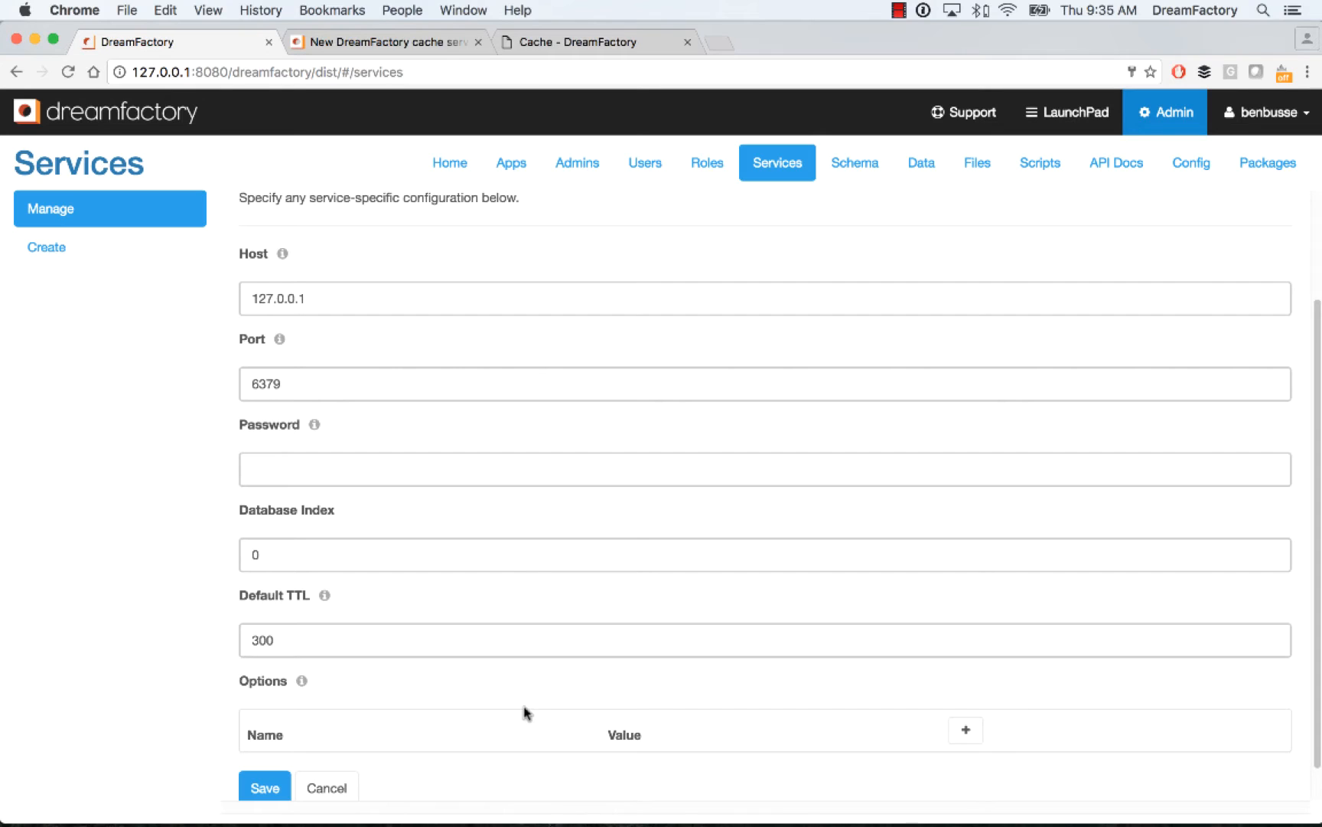
mouse_move(475, 734)
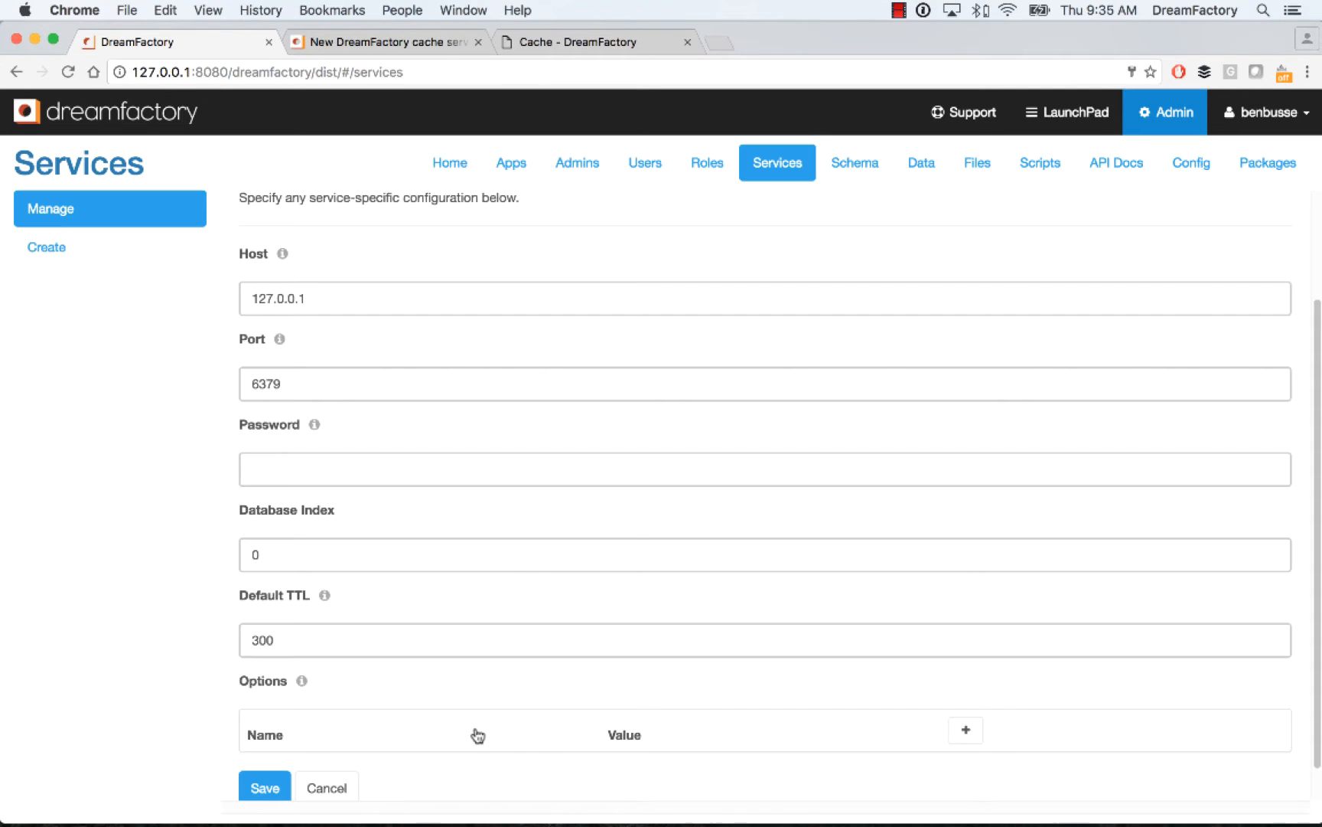
mouse_move(494, 723)
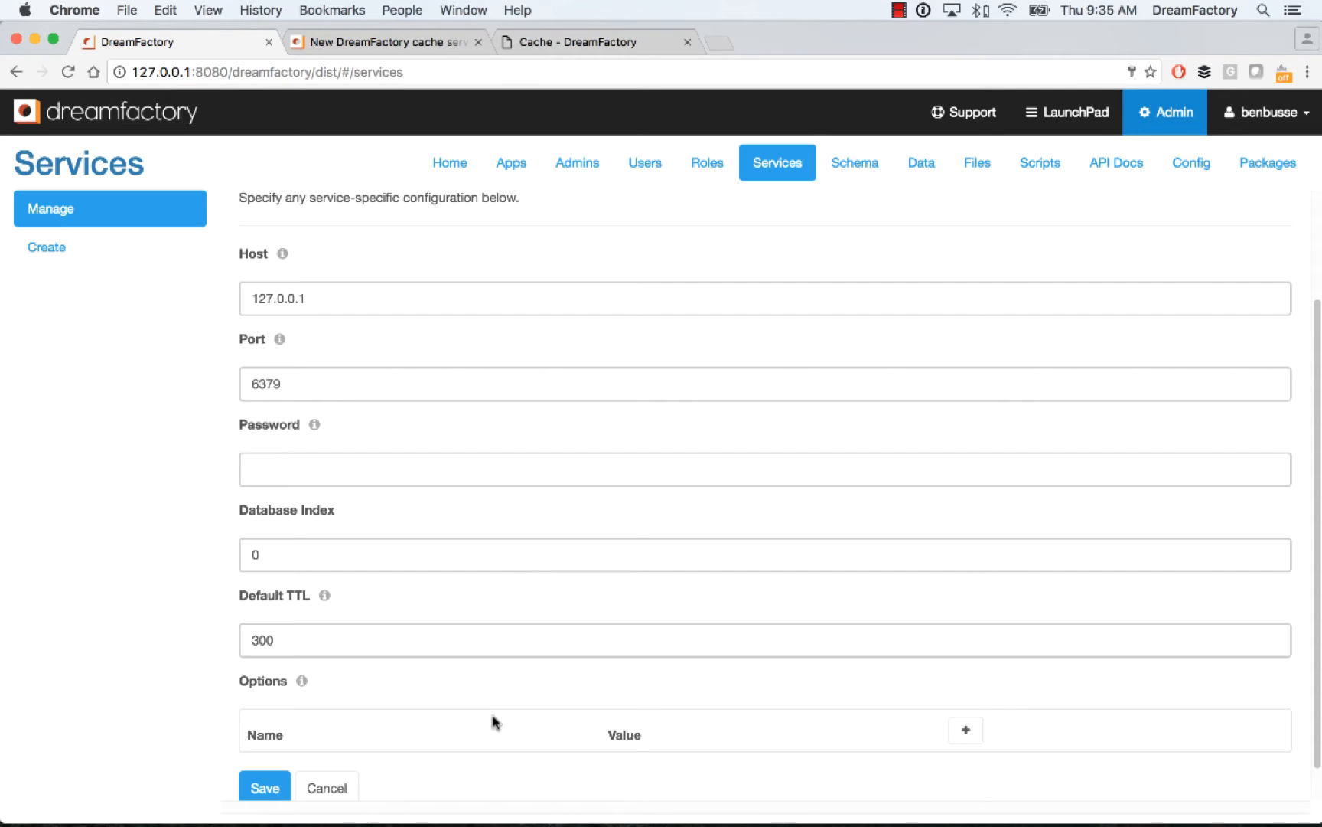
mouse_move(1122, 170)
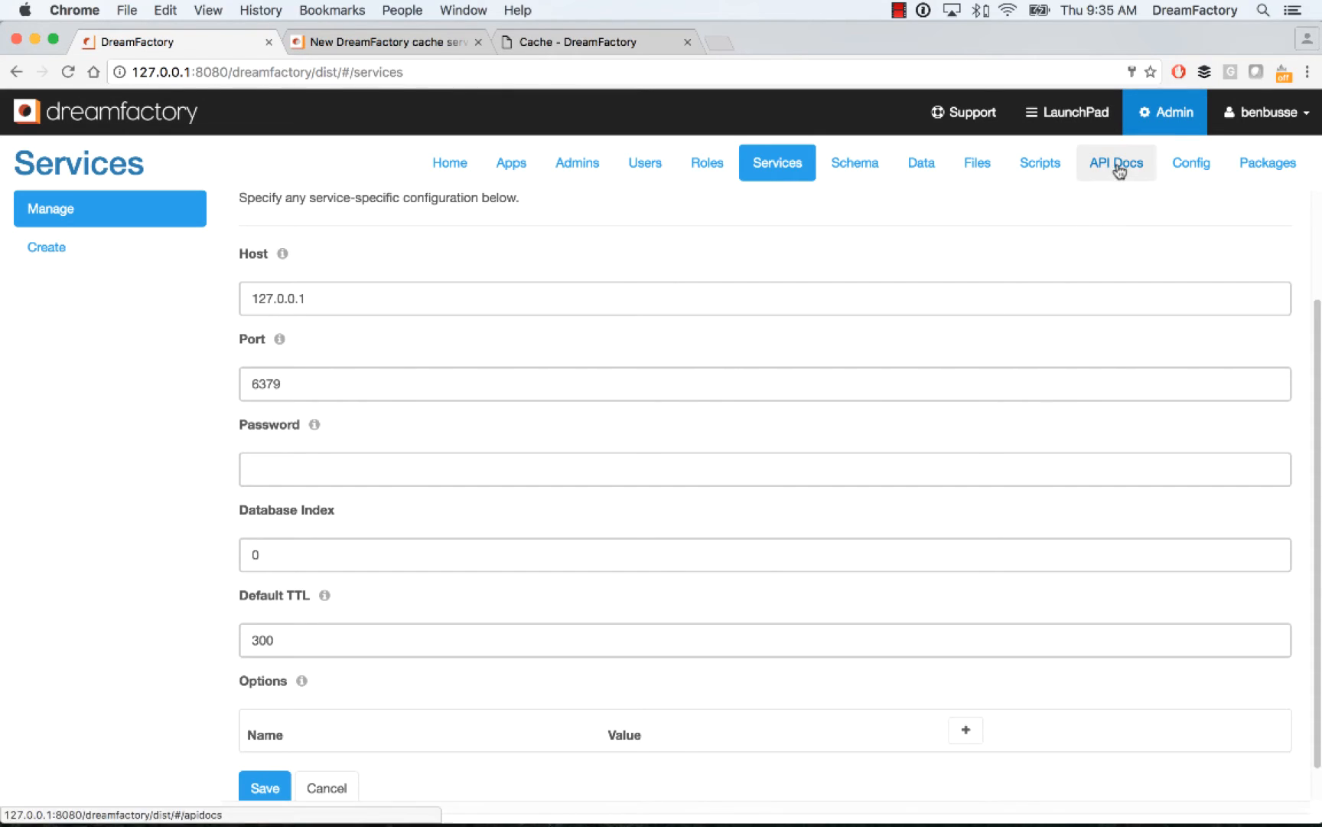
Step: Load the API Docs and locate the redis service's cache operations
click(1118, 162)
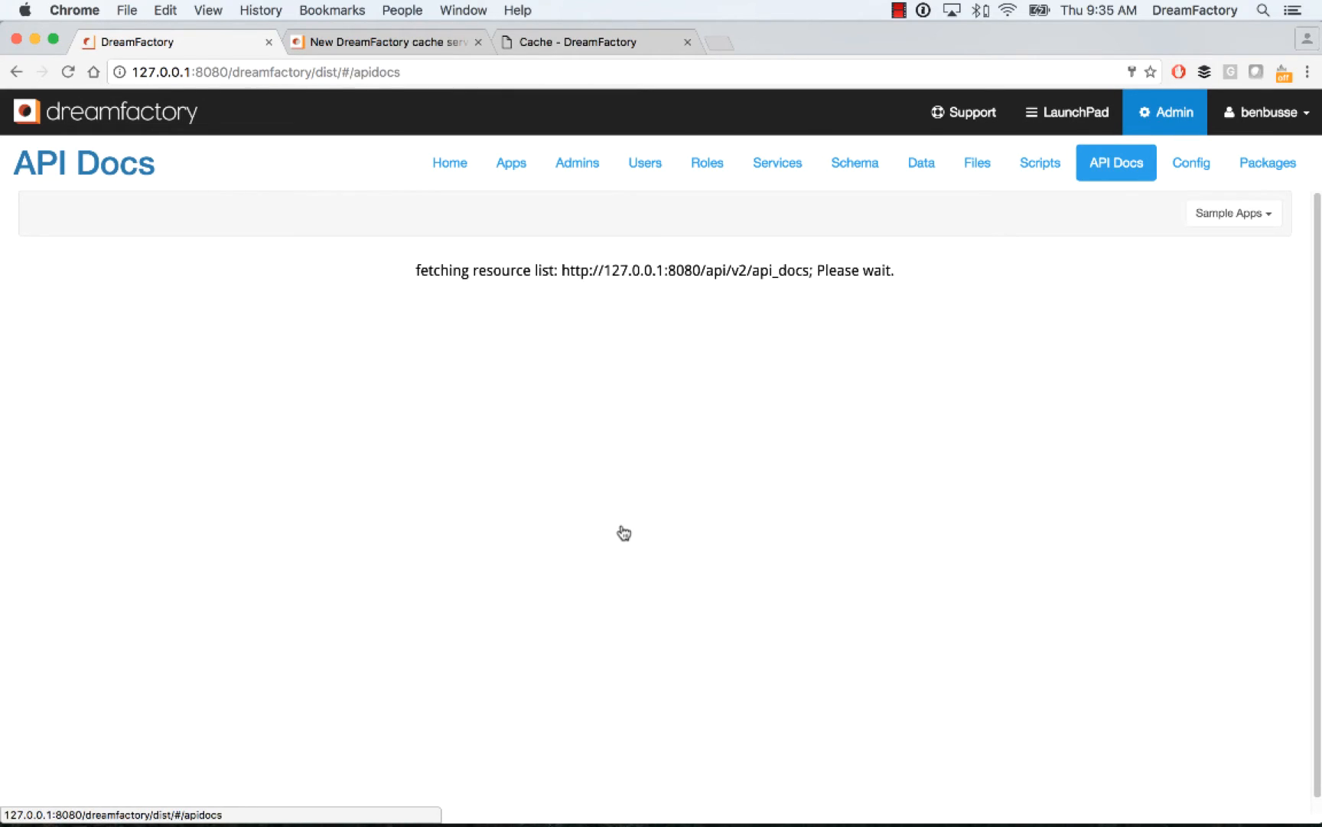
mouse_move(623, 531)
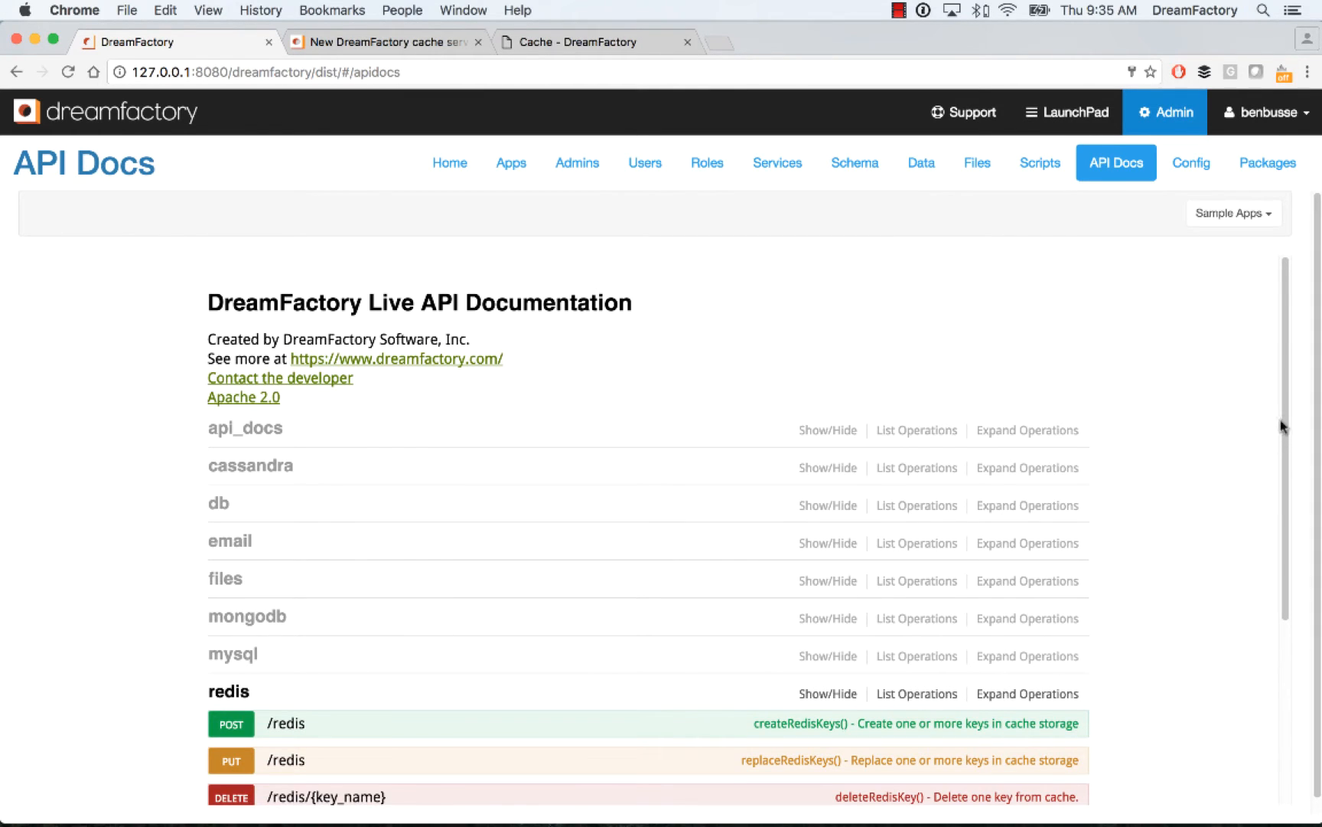
scroll(down, 3)
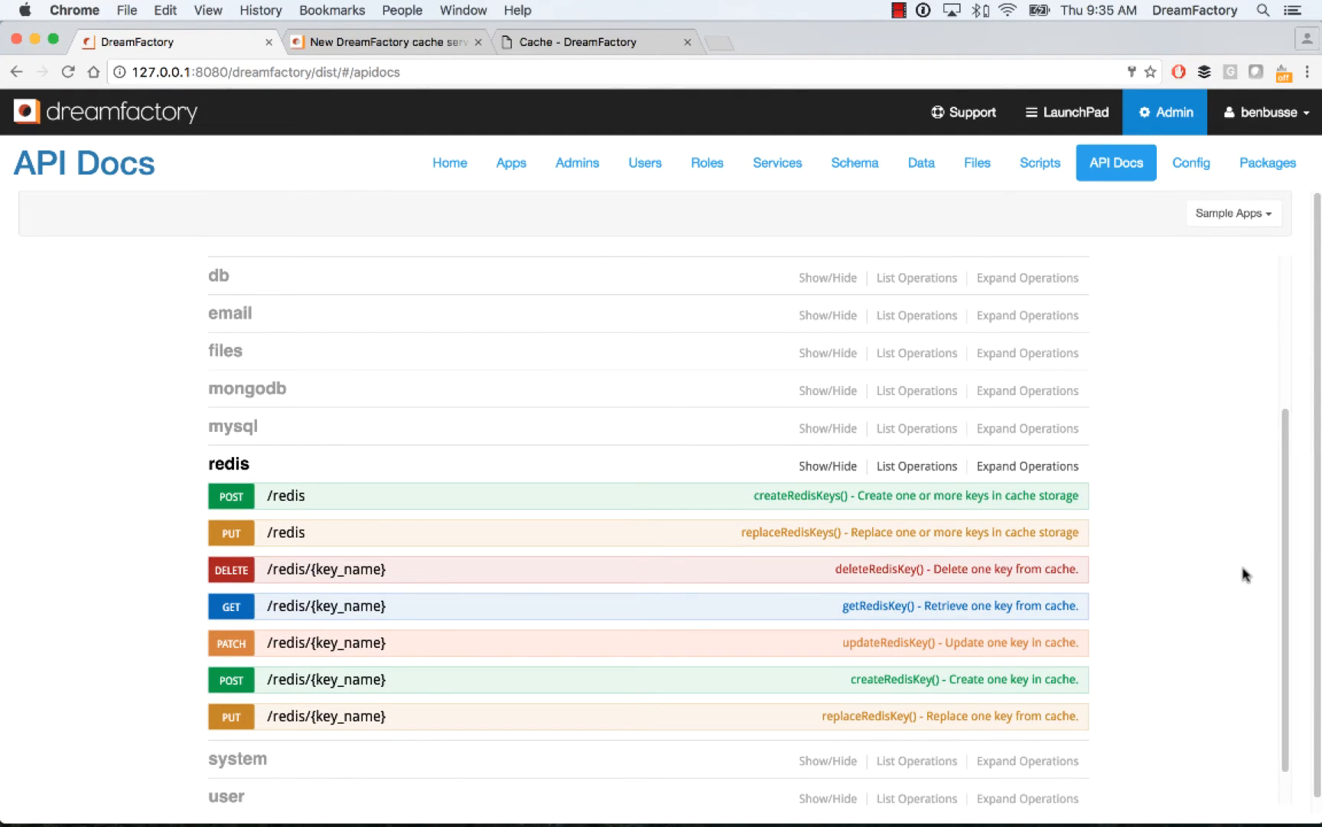
mouse_move(602, 590)
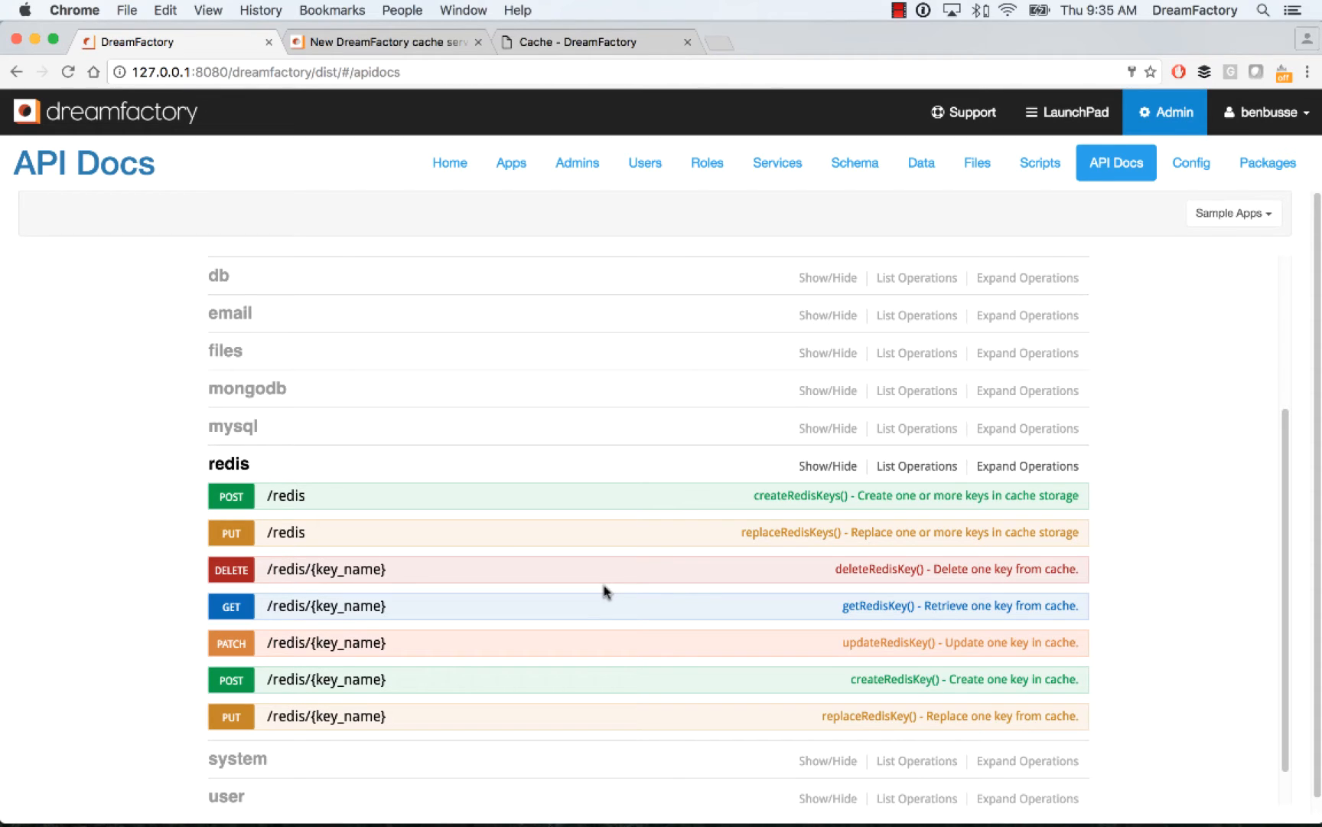
mouse_move(462, 658)
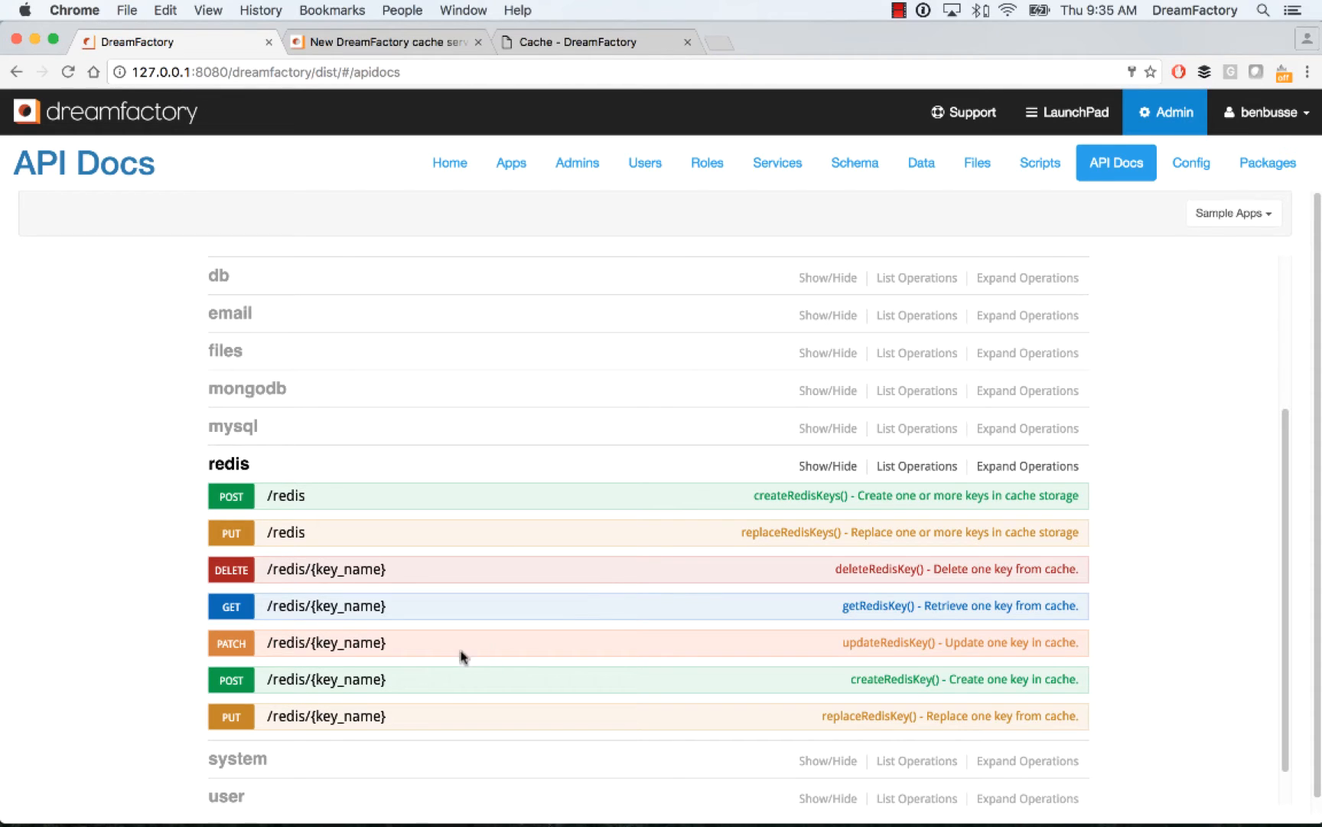
Step: Expand createRedisKeys to review its ttl, forever and body parameters and responses
click(285, 496)
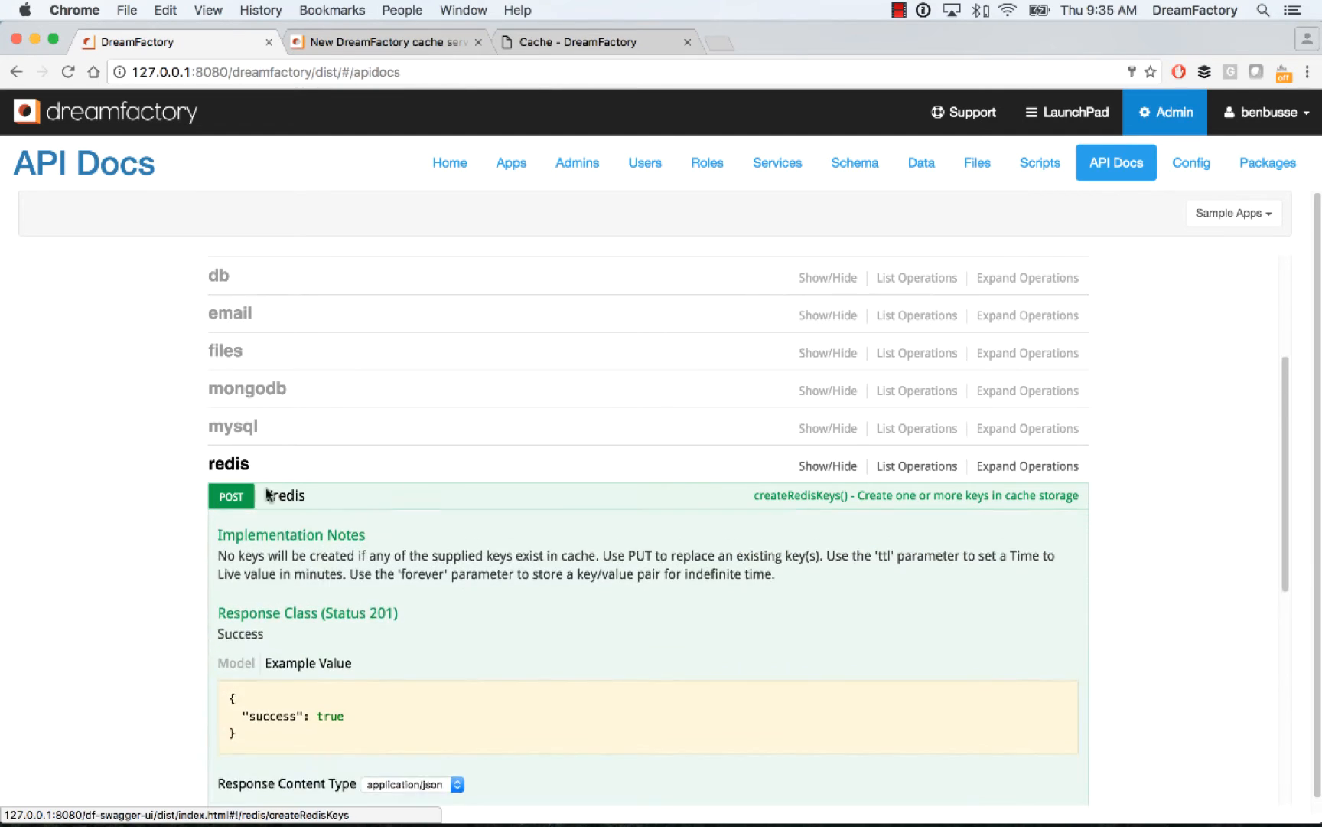
scroll(down, 3)
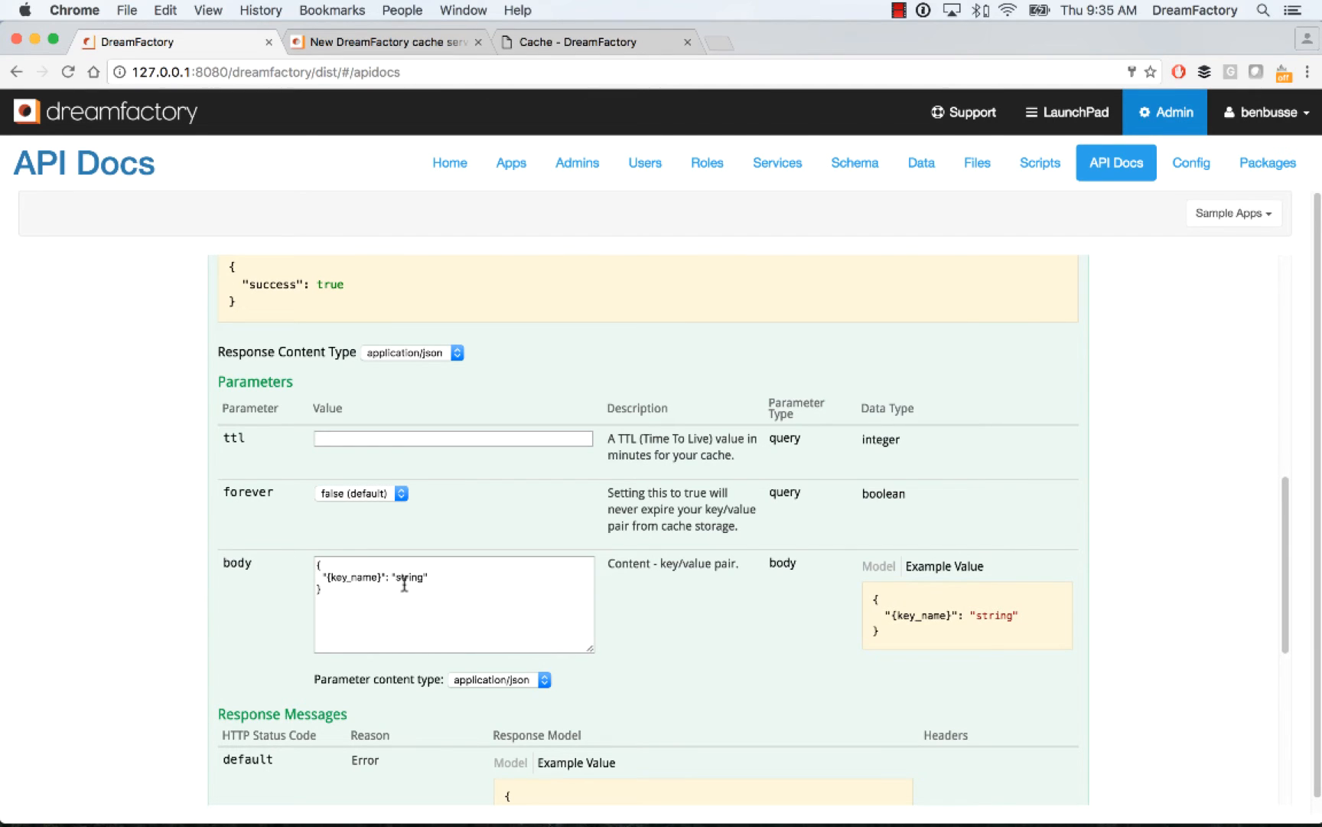
scroll(down, 3)
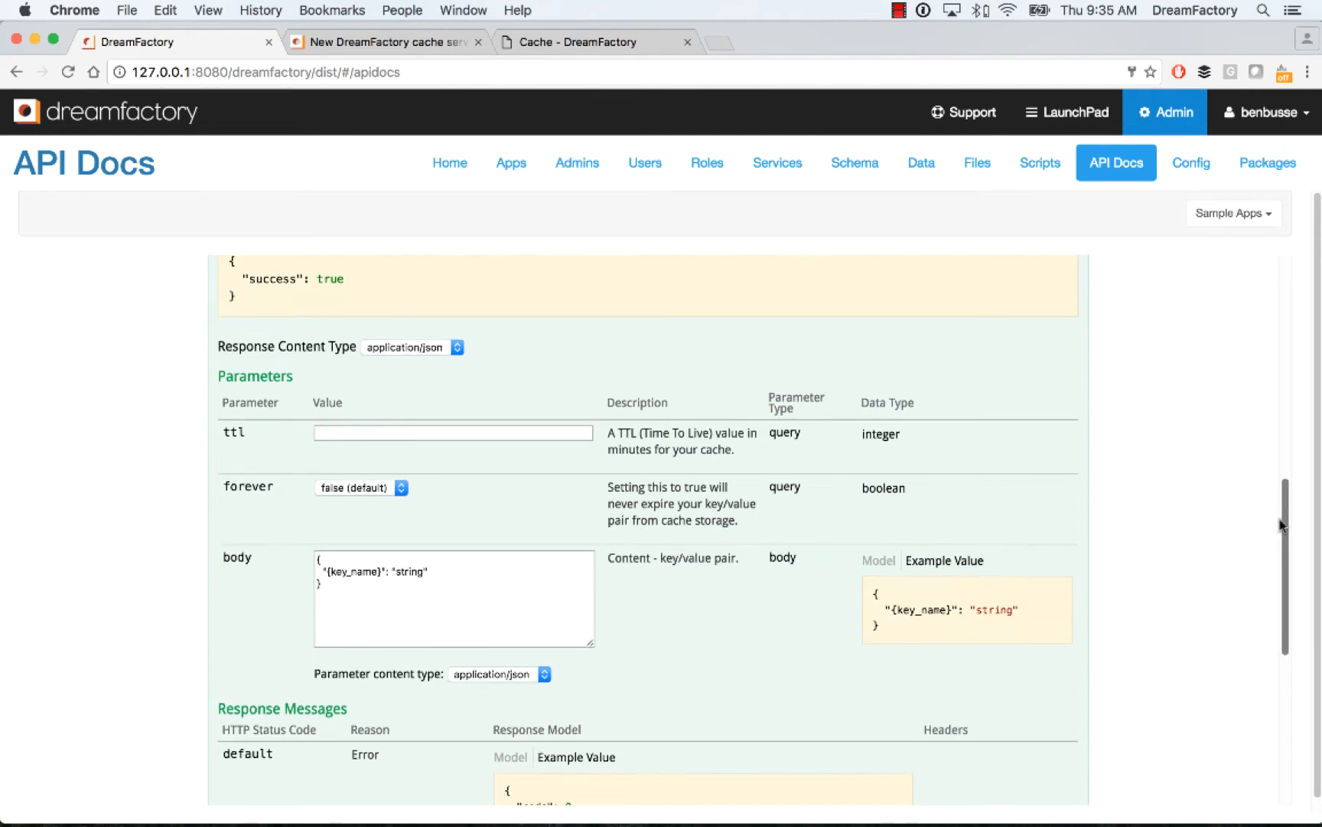
scroll(down, 3)
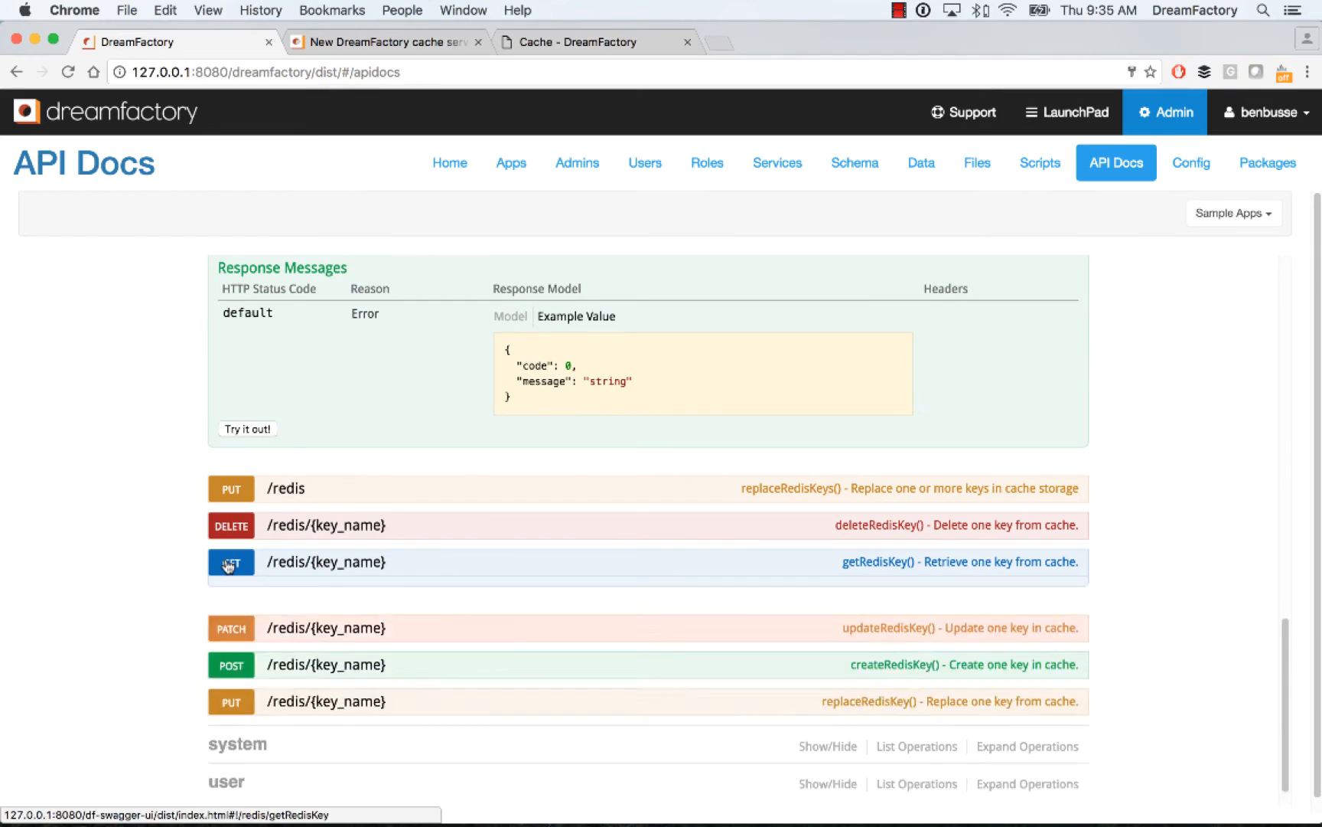
Step: Run GET /redis/{key_name} with key_name {name}, getting "ben" with code 200
click(231, 562)
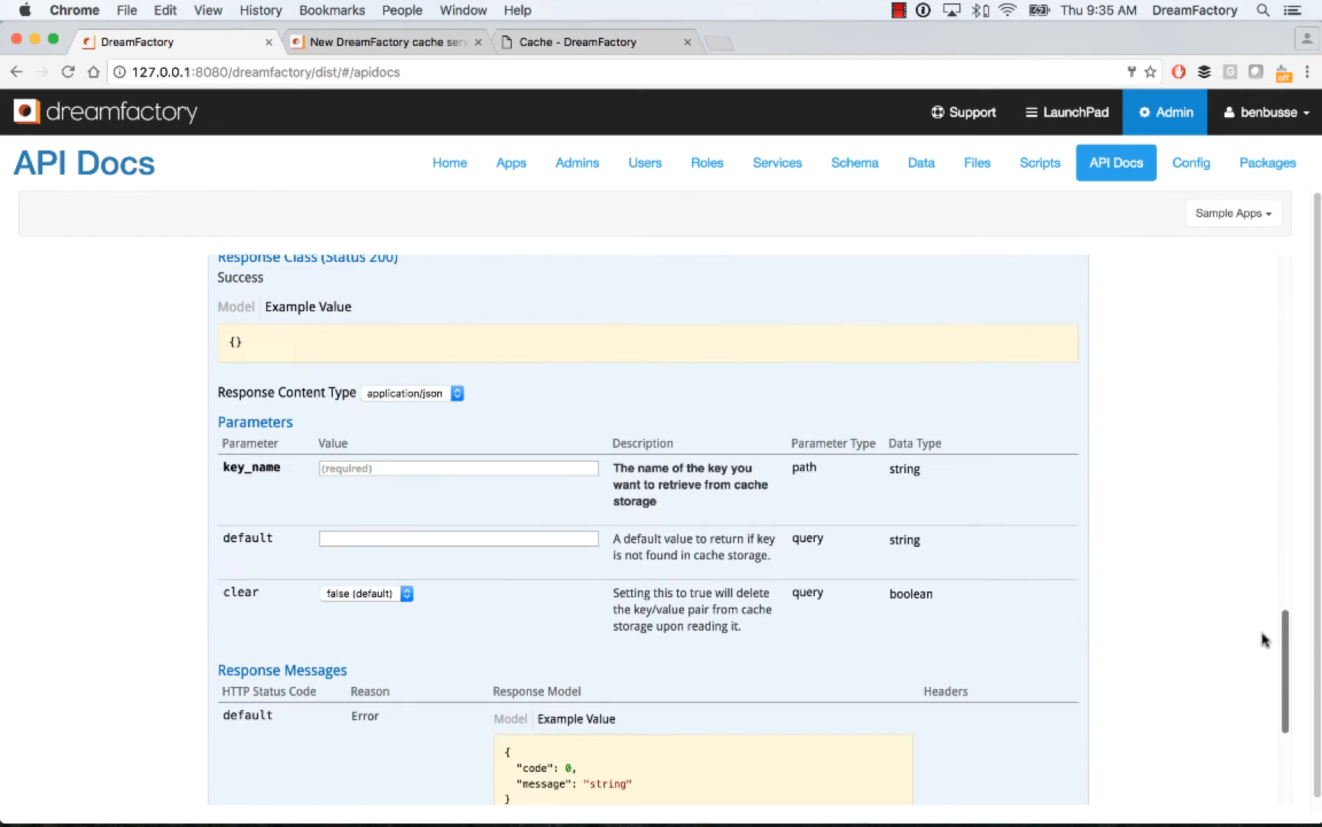
click(458, 468)
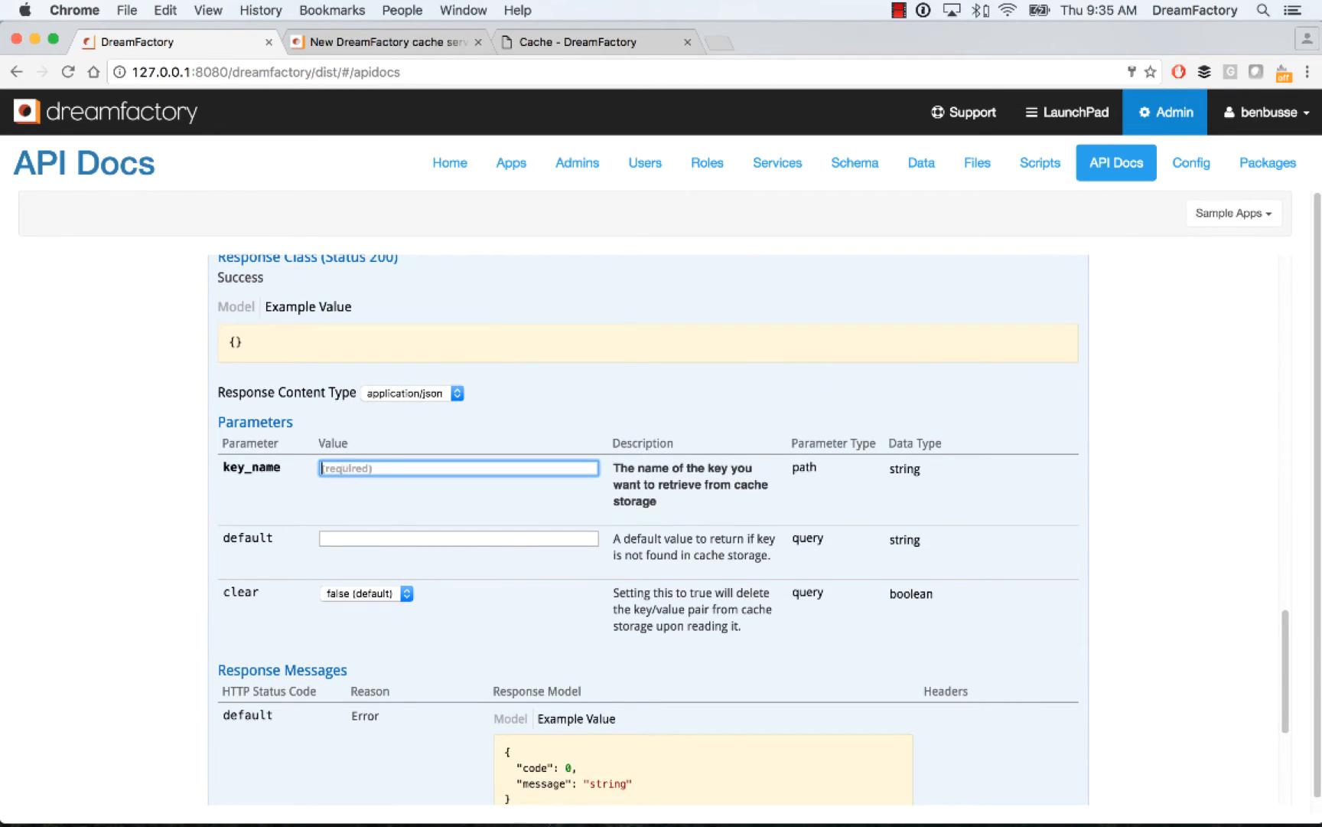
text({name})
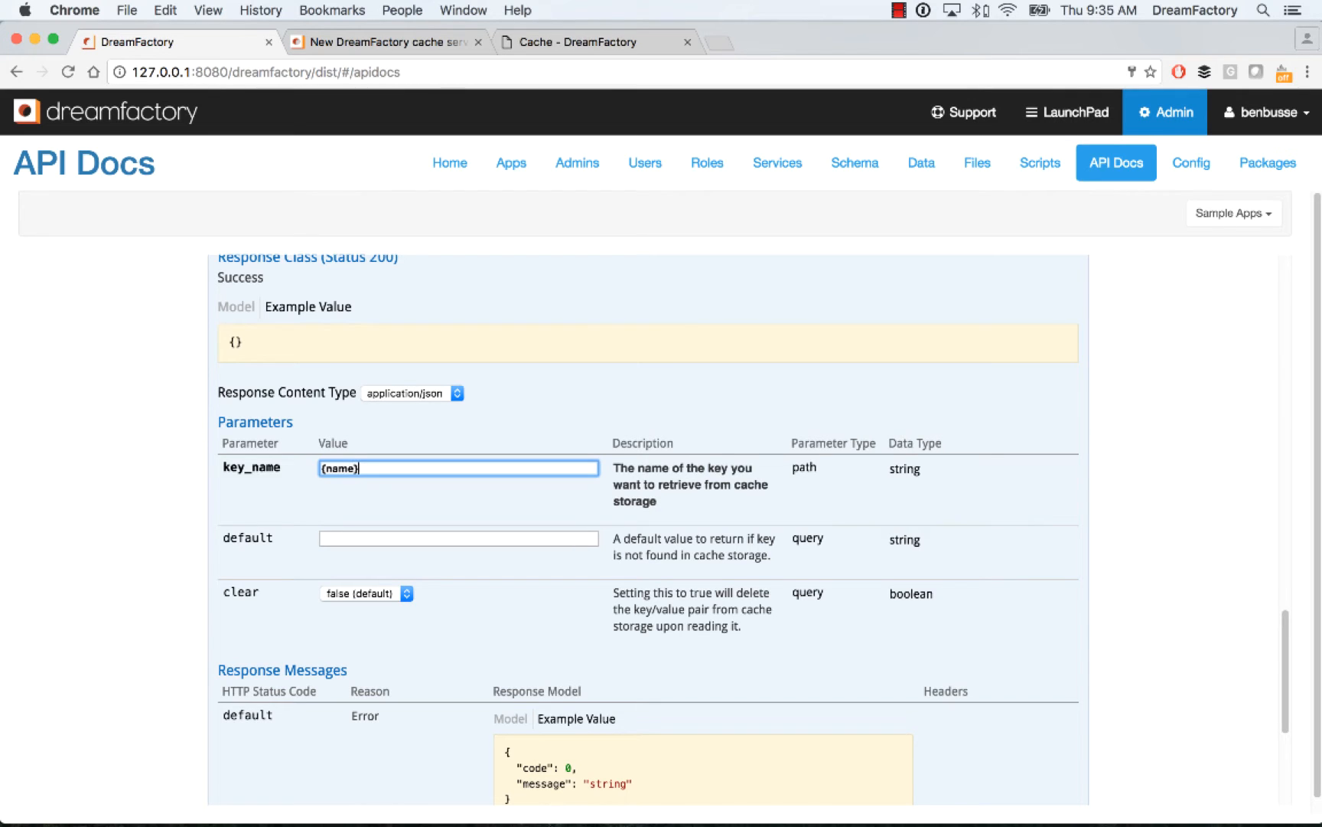
scroll(down, 3)
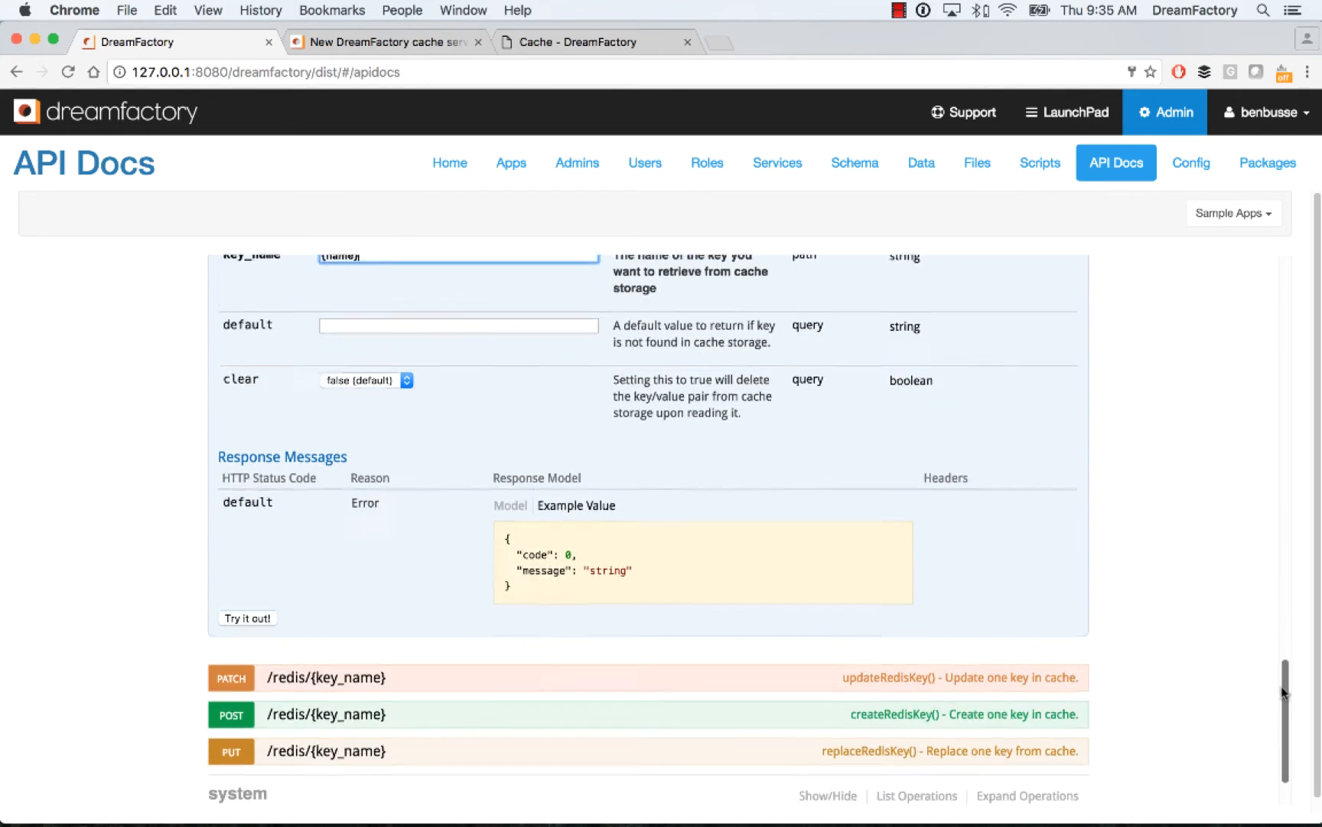
click(248, 618)
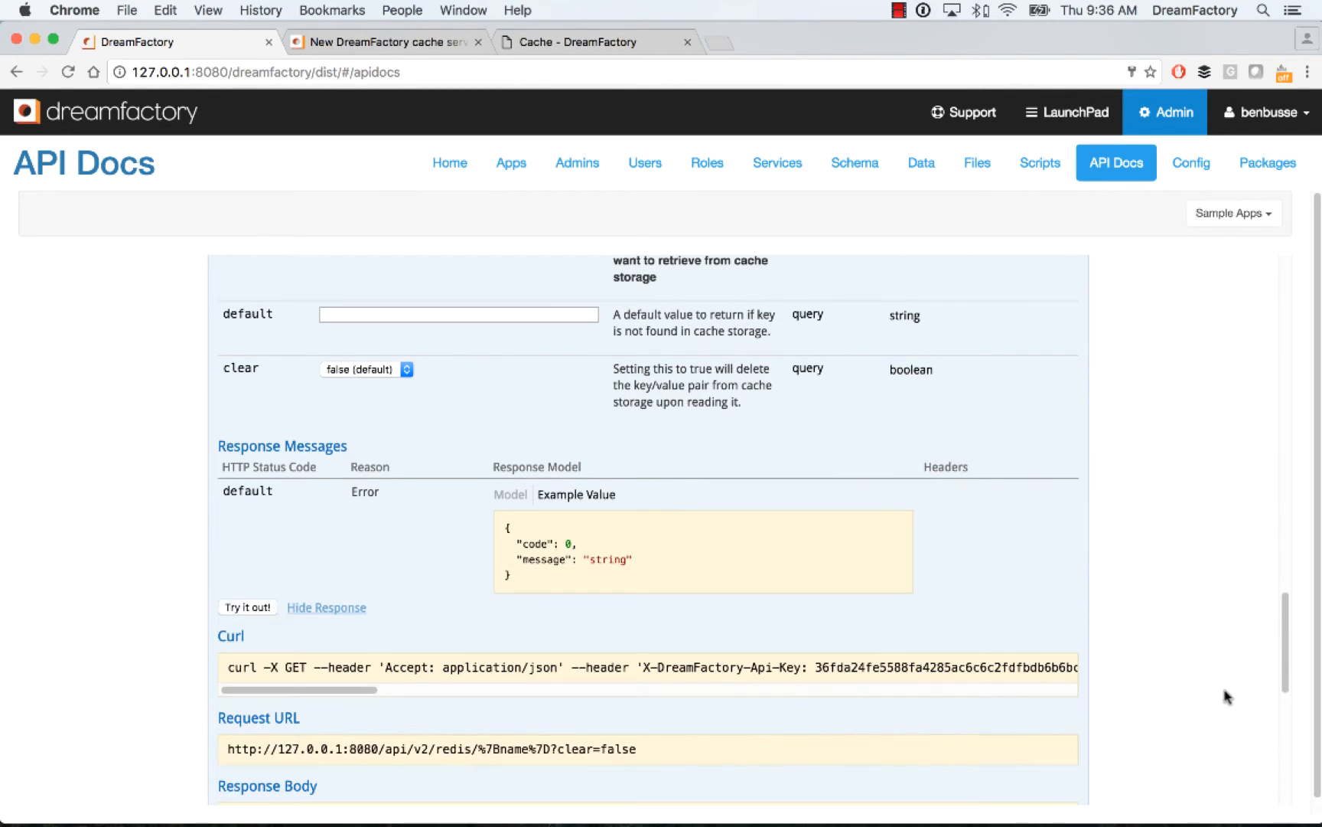
scroll(down, 3)
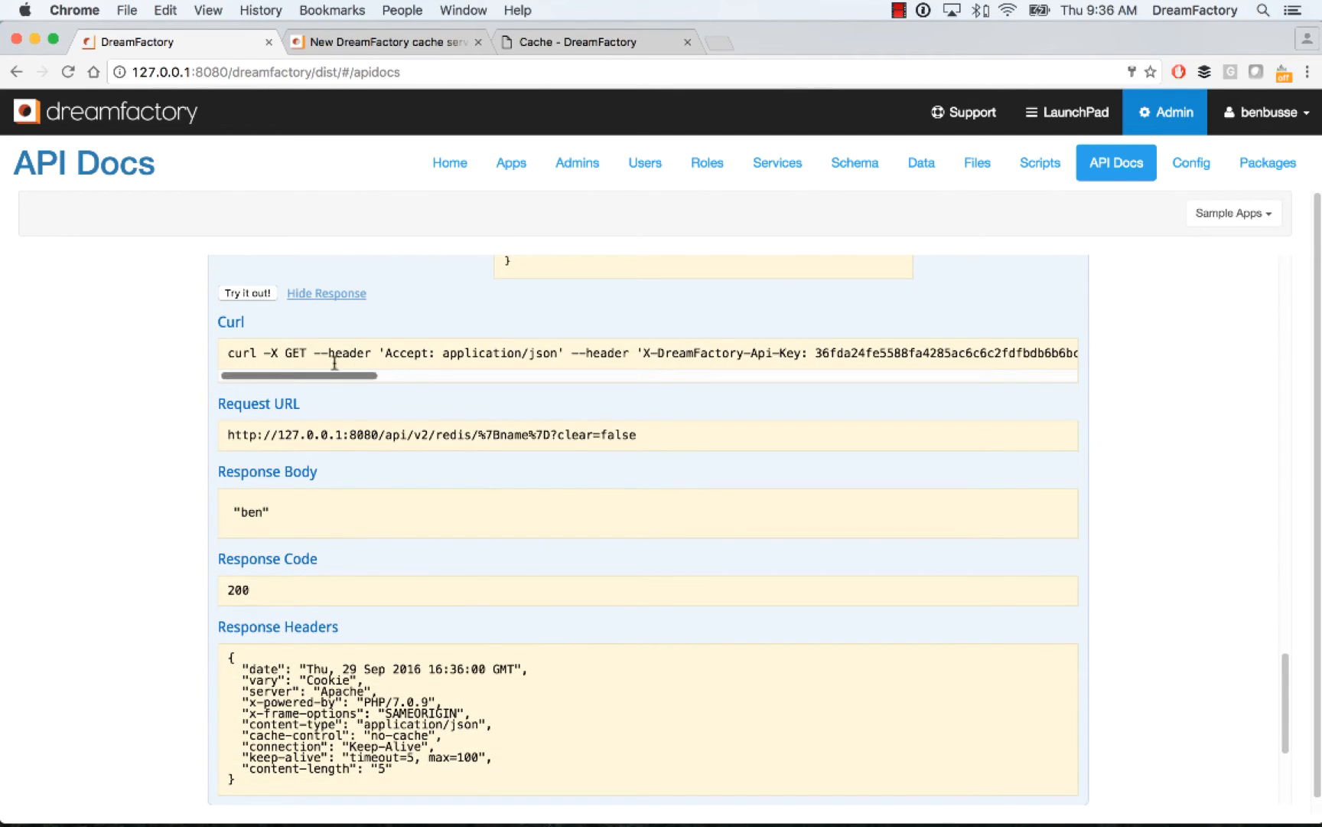
mouse_move(385, 352)
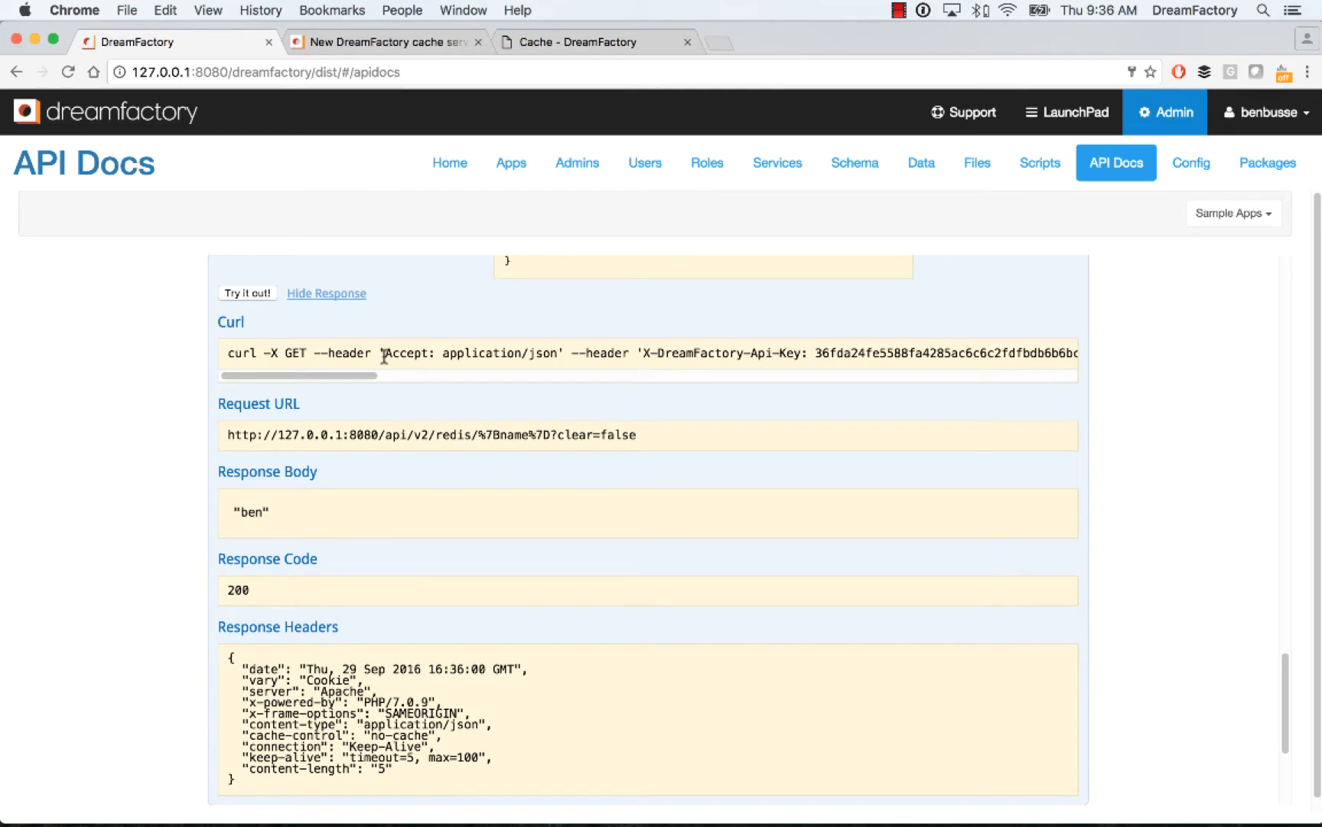
mouse_move(562, 451)
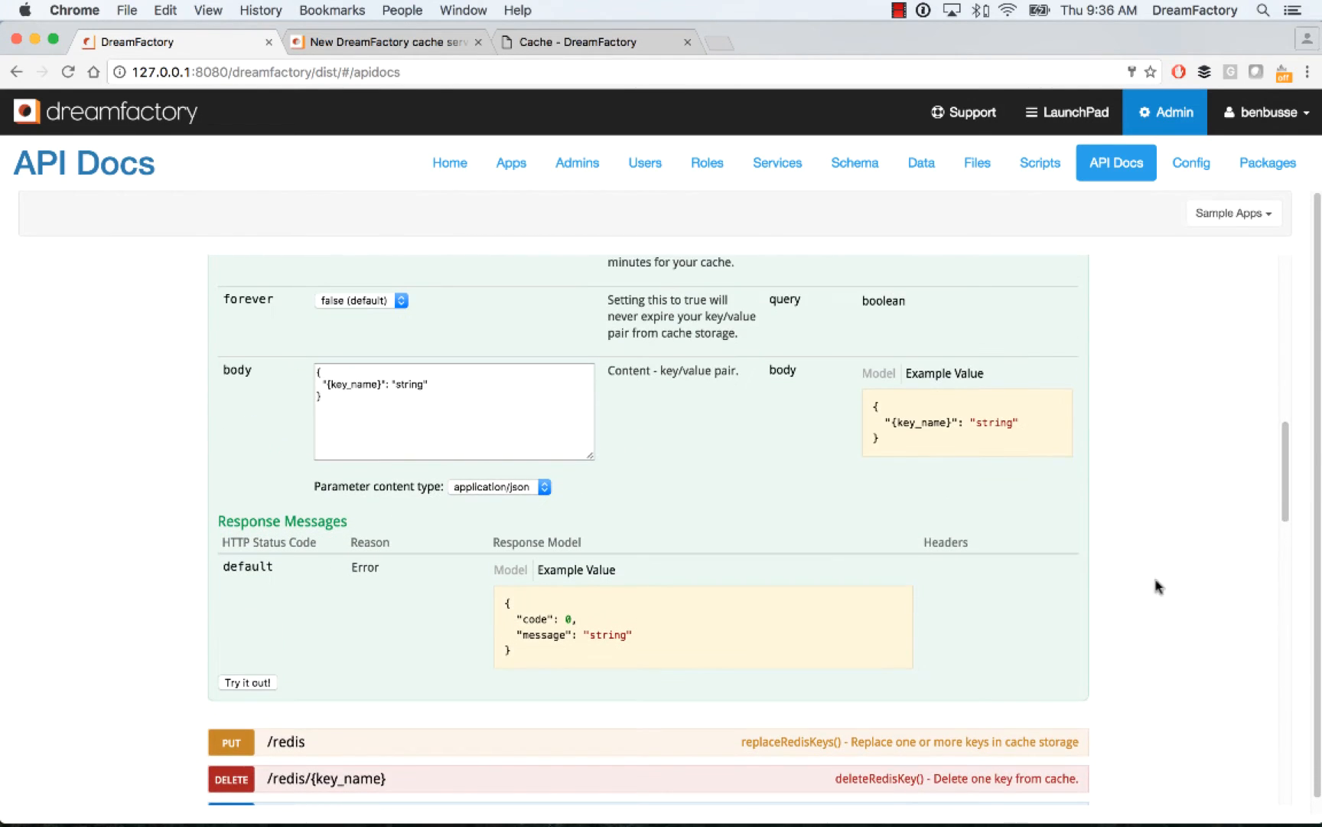
key(Cmd+Tab)
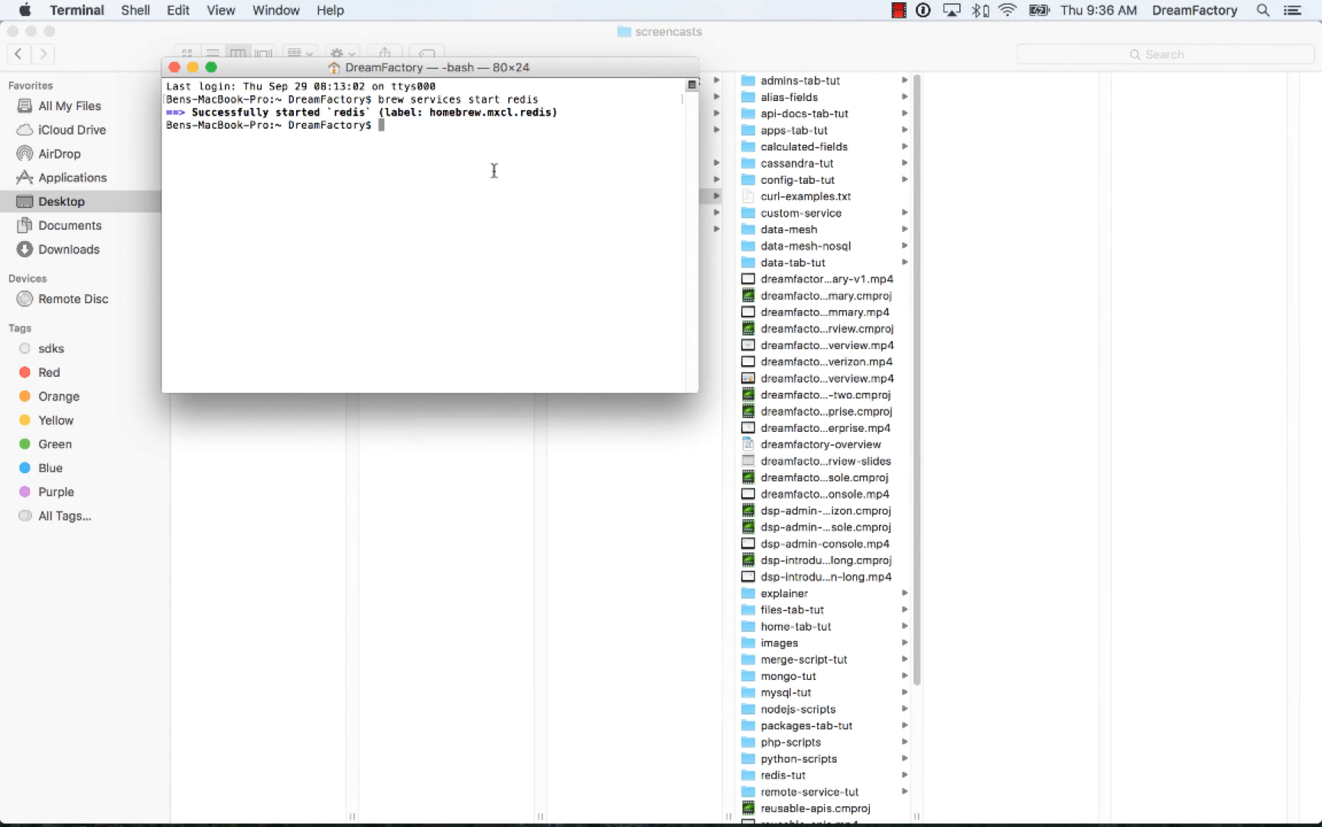
mouse_move(408, 100)
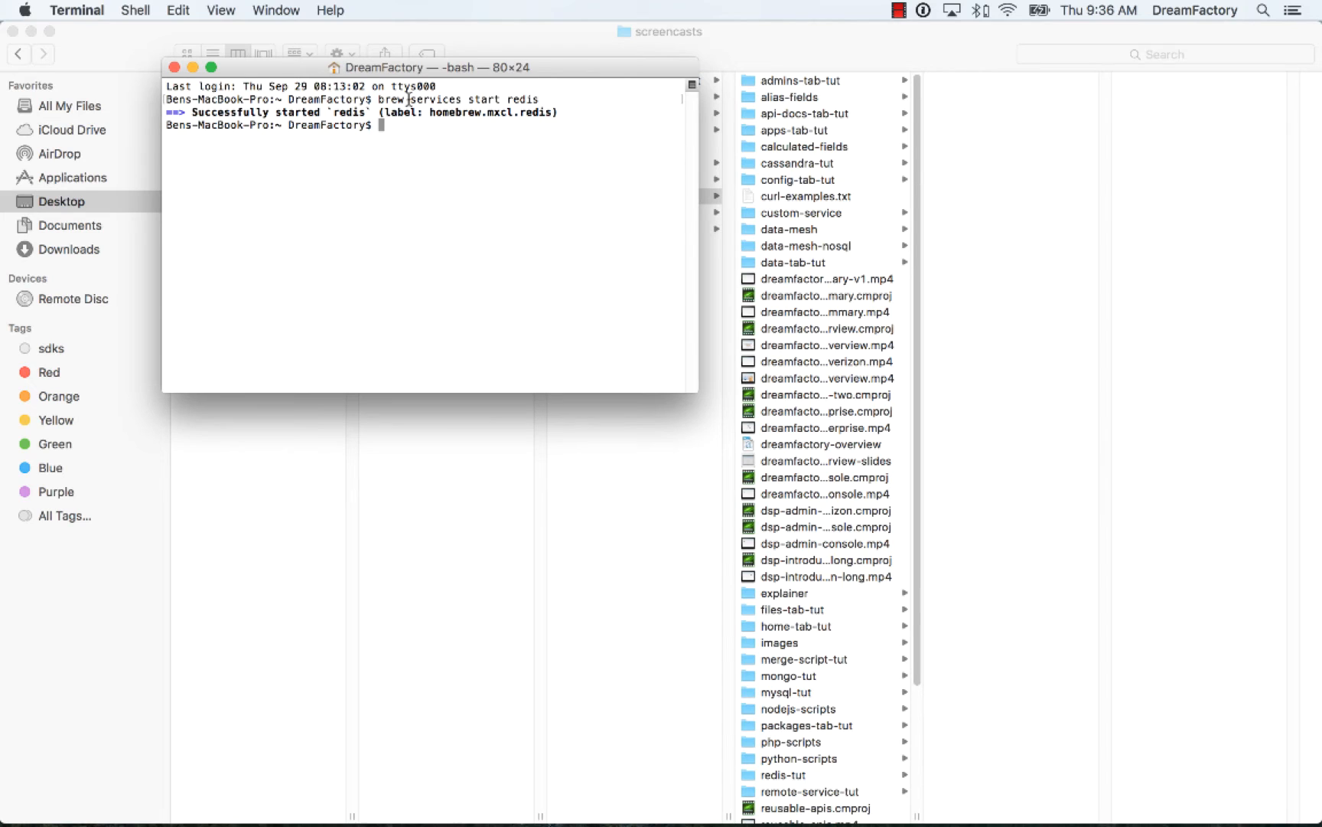
mouse_move(452, 213)
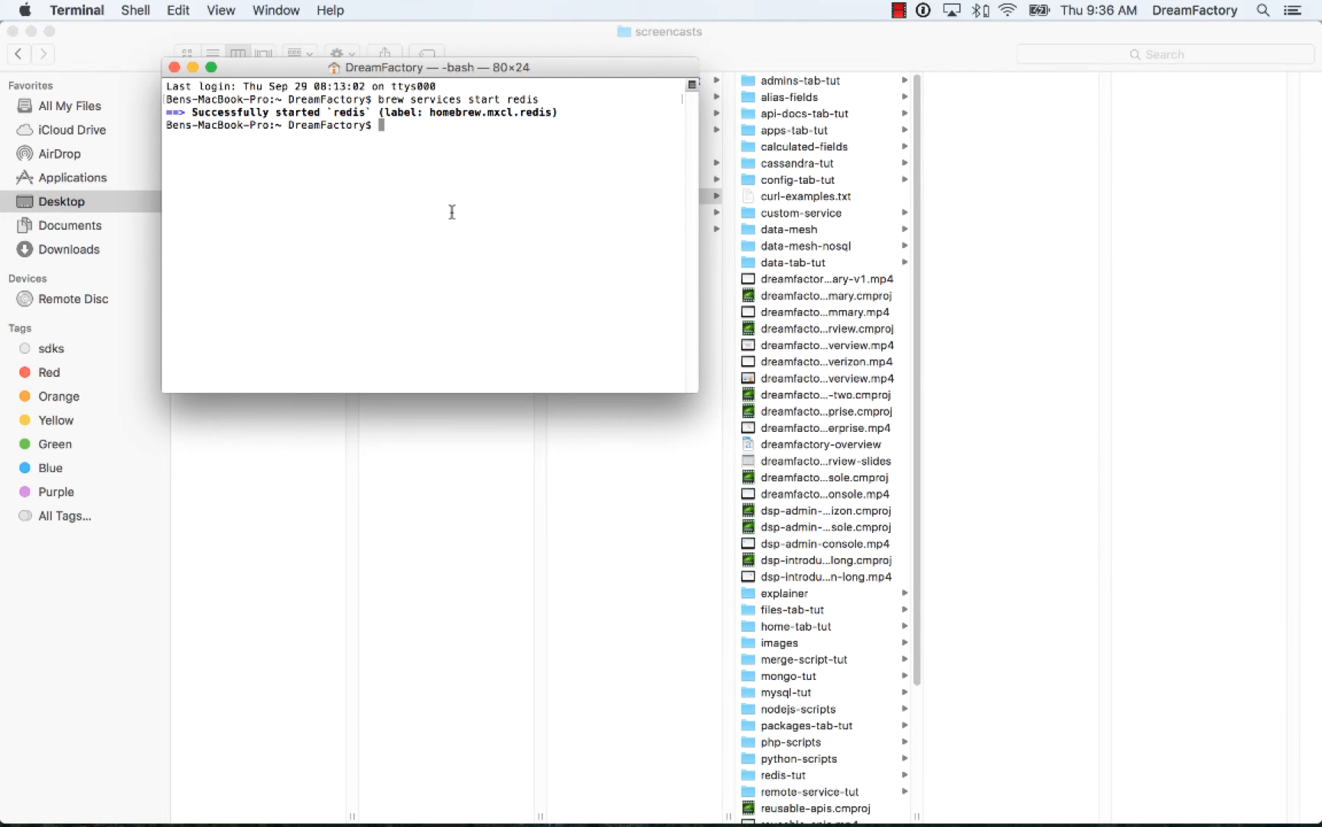
mouse_move(454, 220)
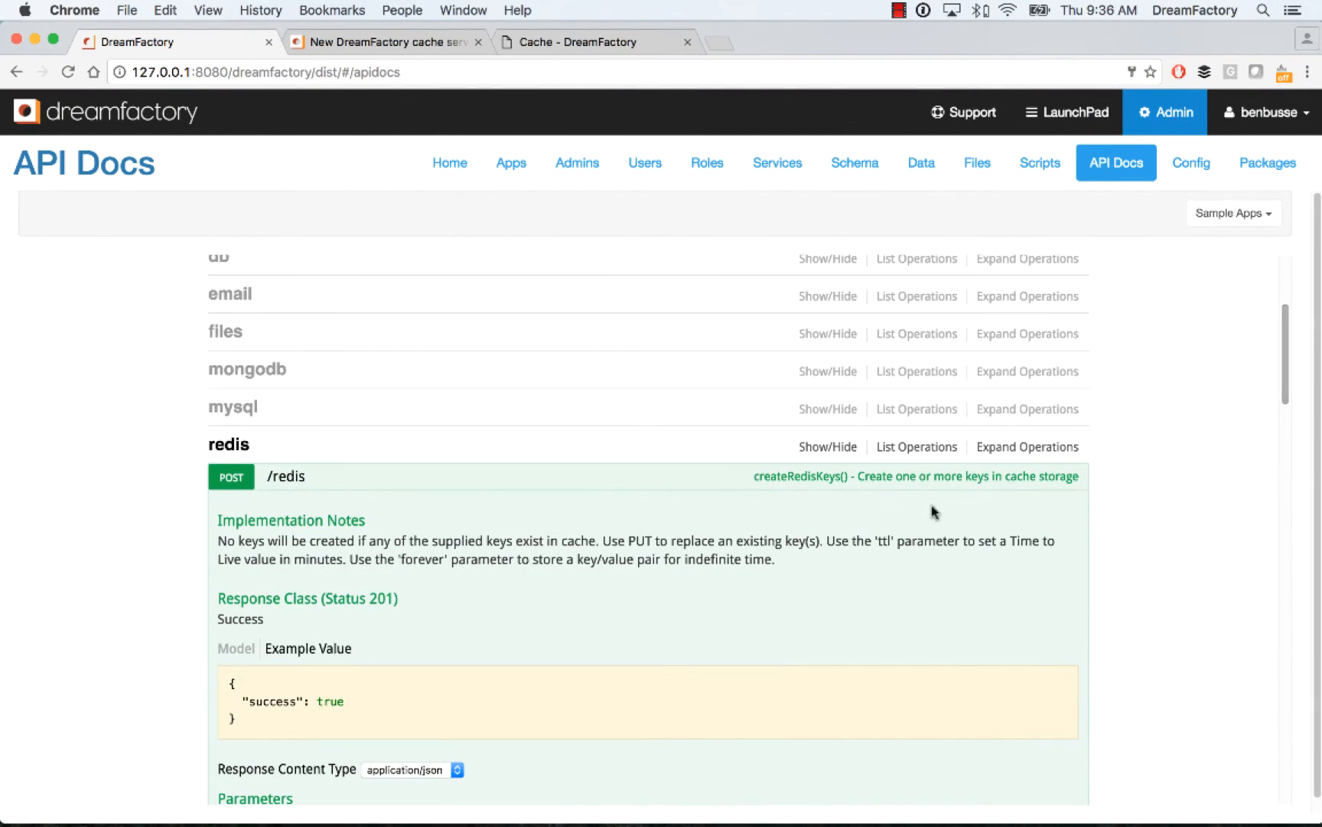
mouse_move(545, 462)
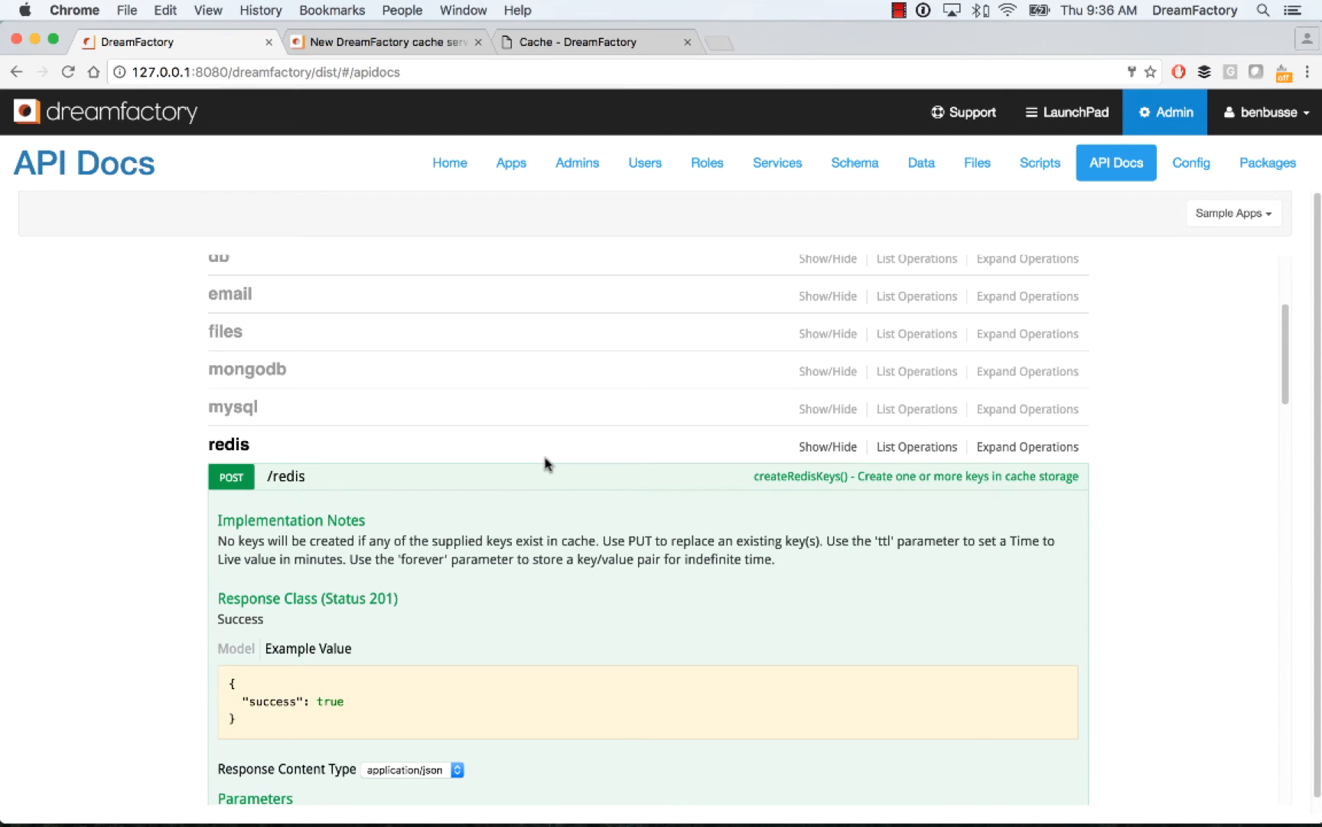
mouse_move(554, 448)
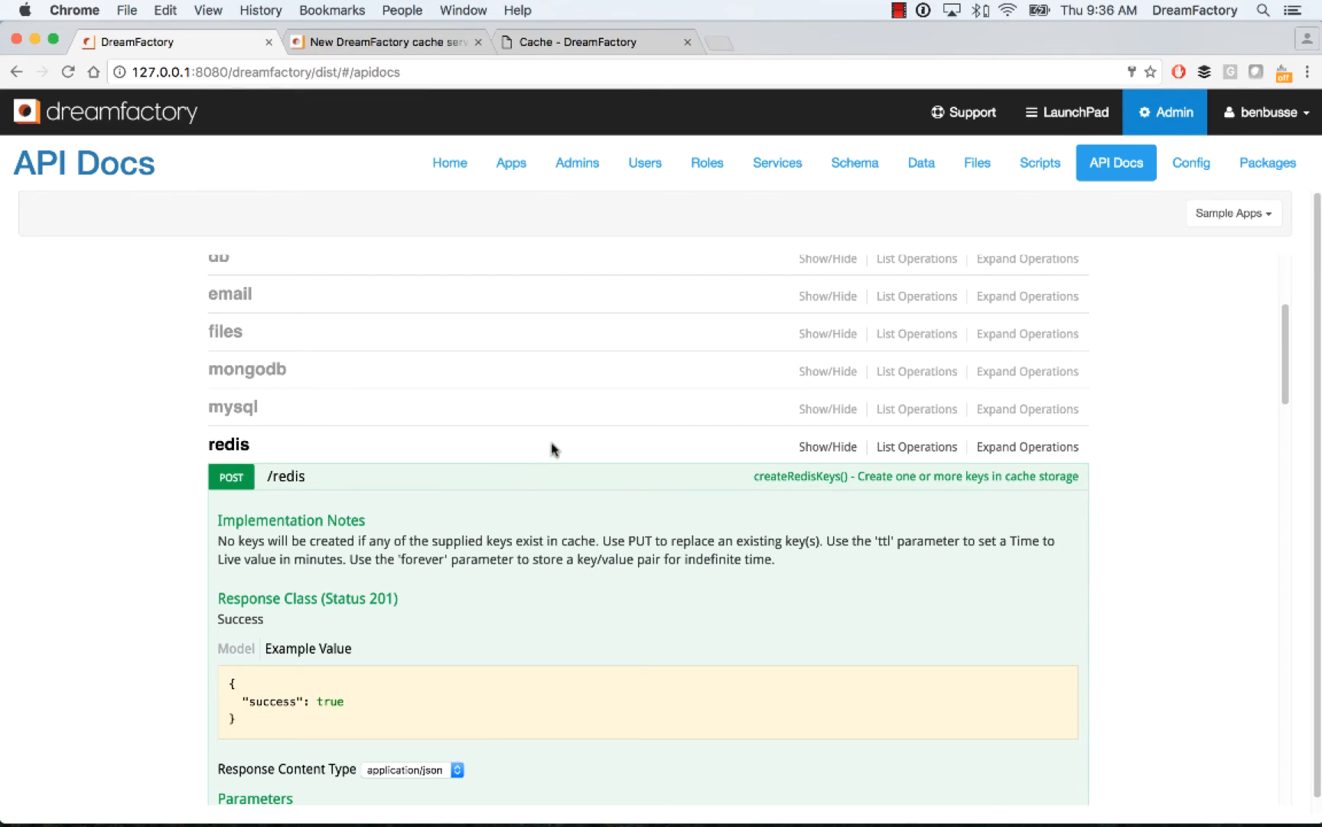
mouse_move(759, 236)
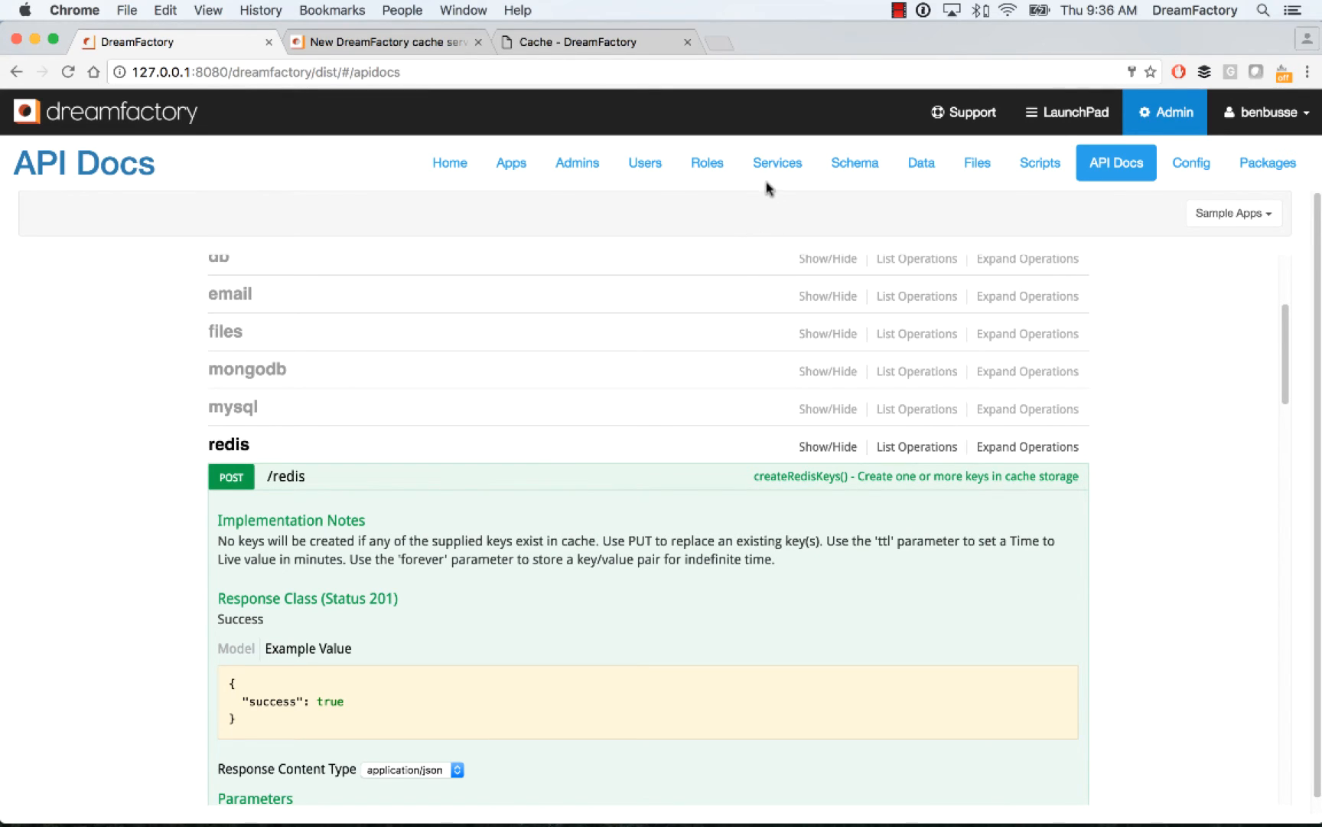
mouse_move(1139, 464)
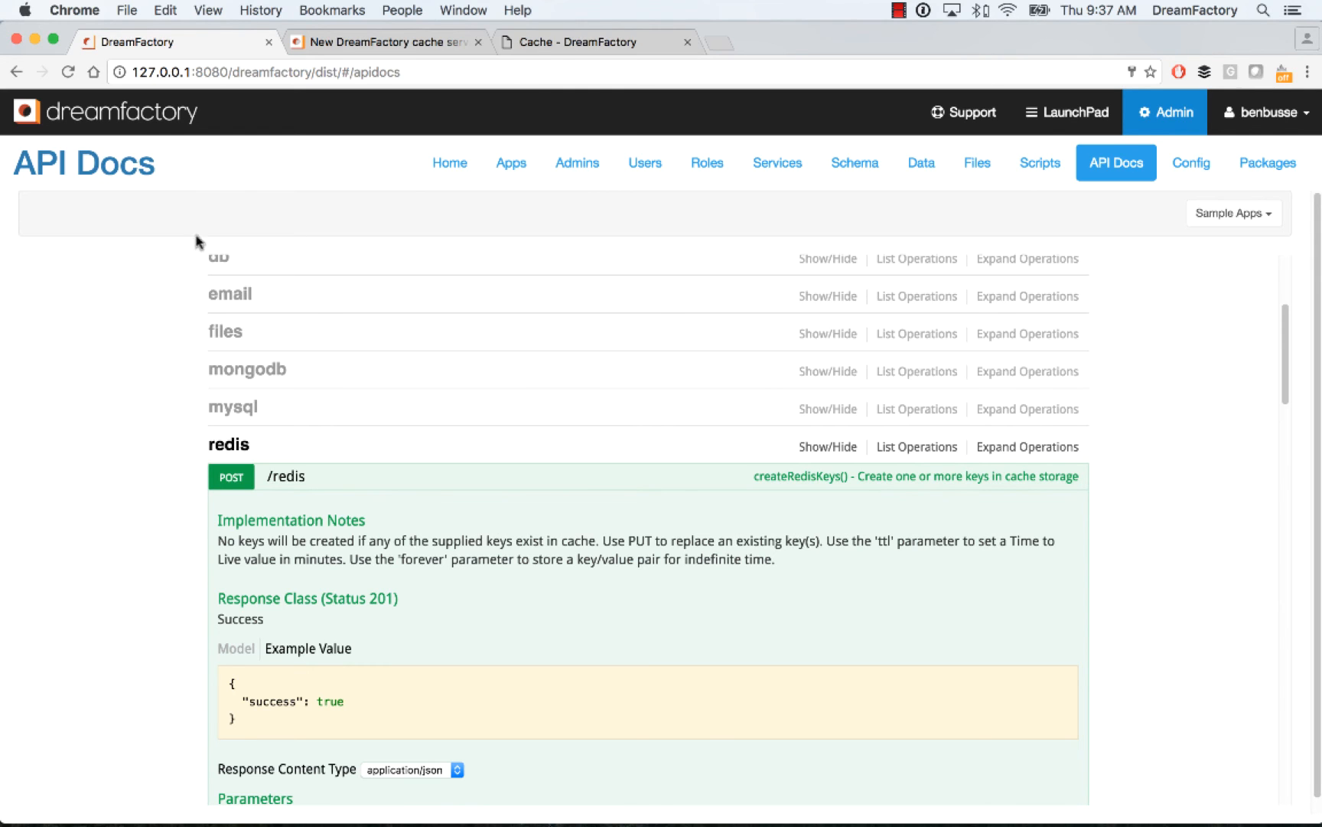
click(384, 43)
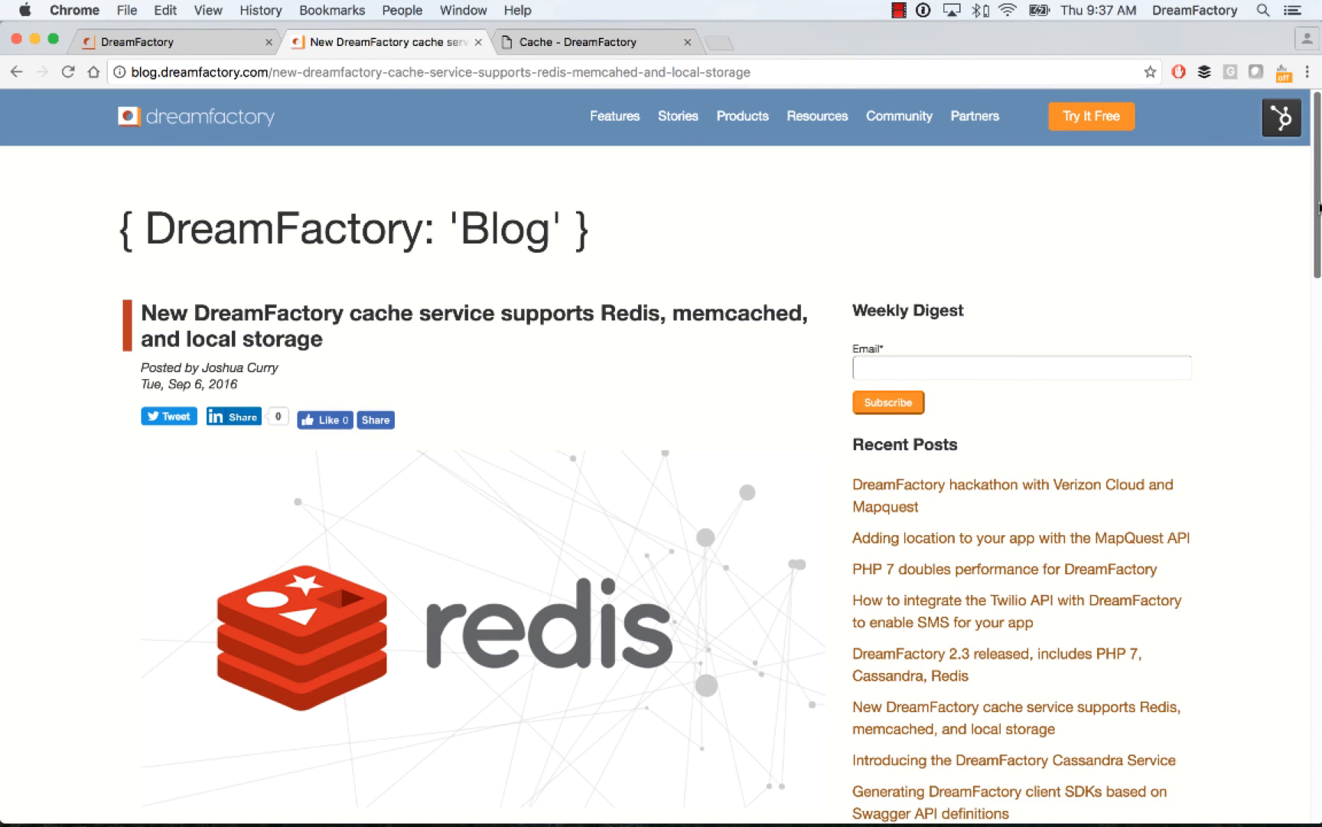
Step: Read the cache service announcement, then switch to the Cache wiki page
scroll(down, 3)
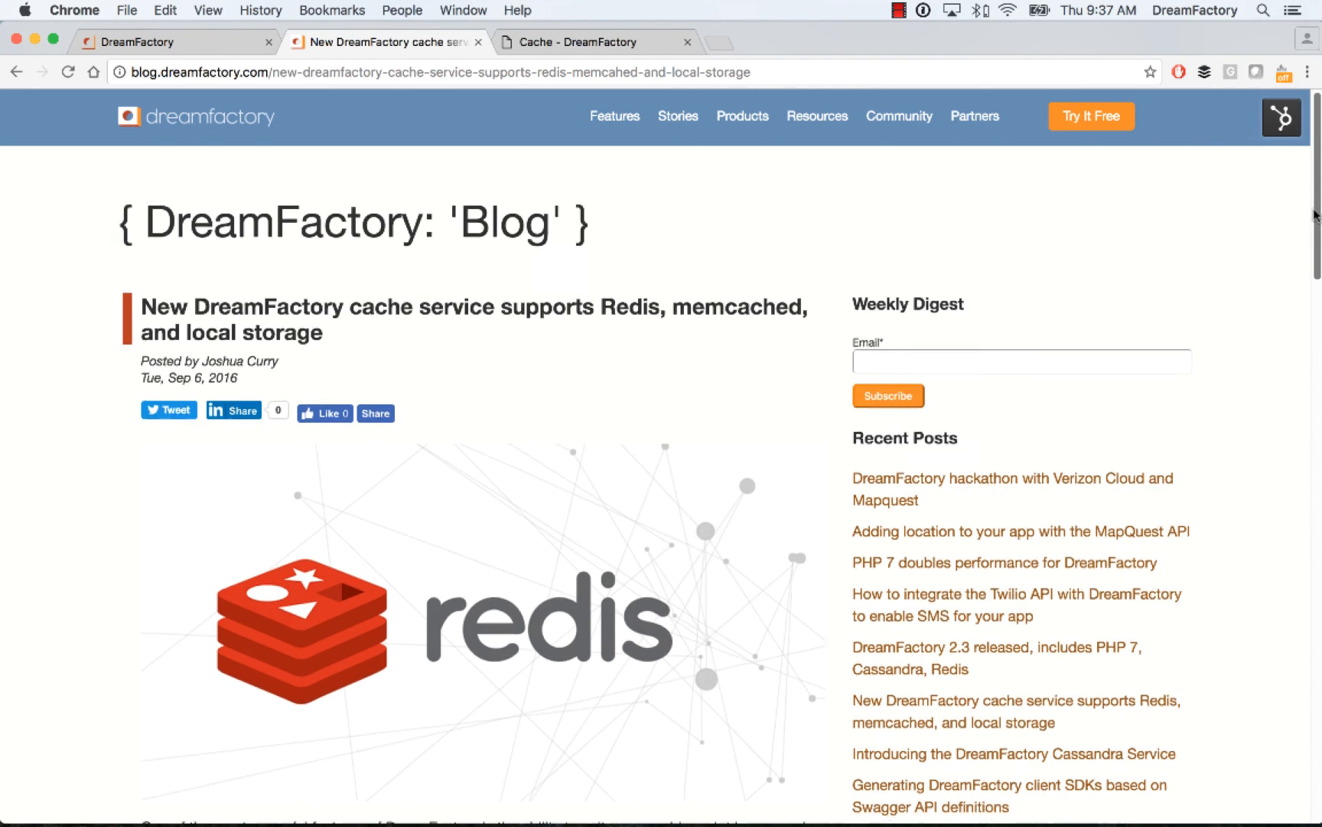
scroll(down, 3)
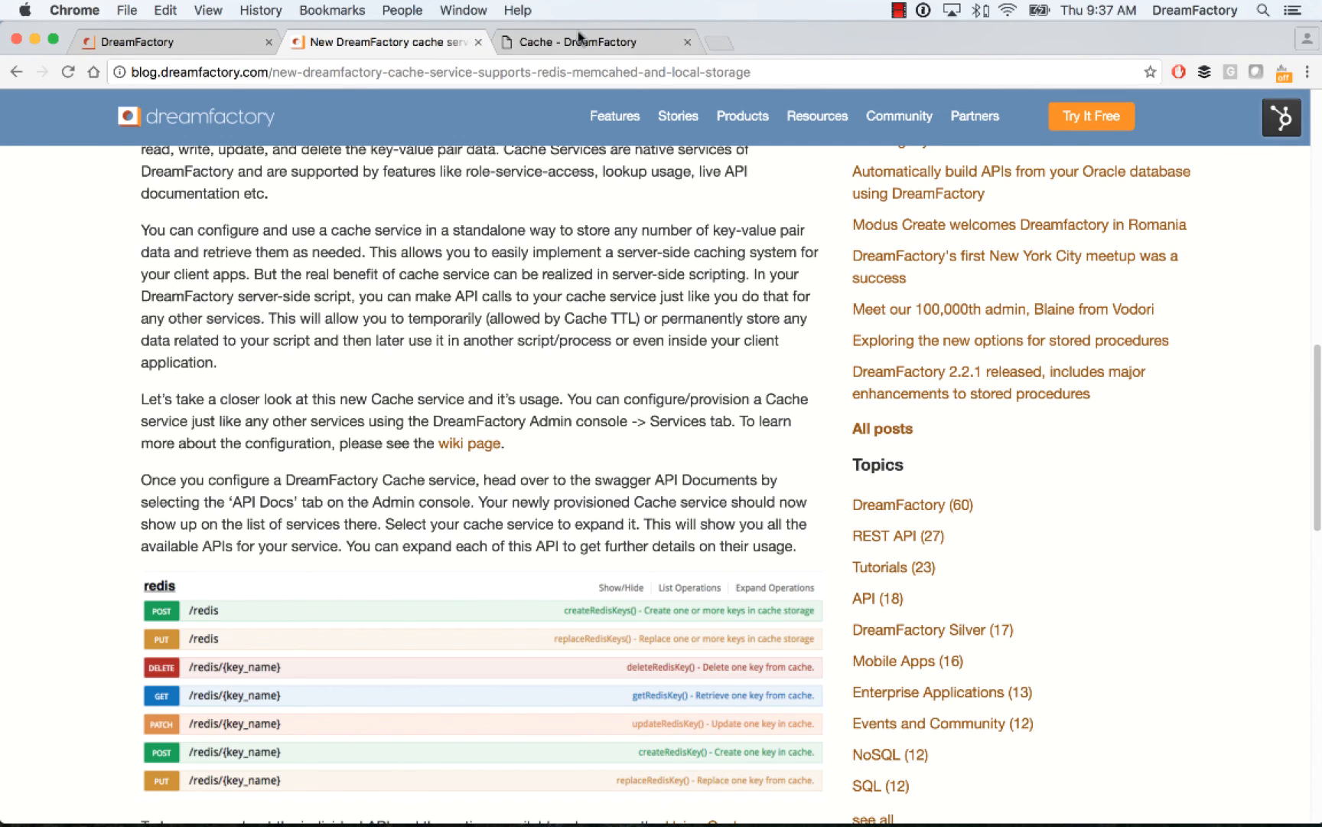
click(585, 42)
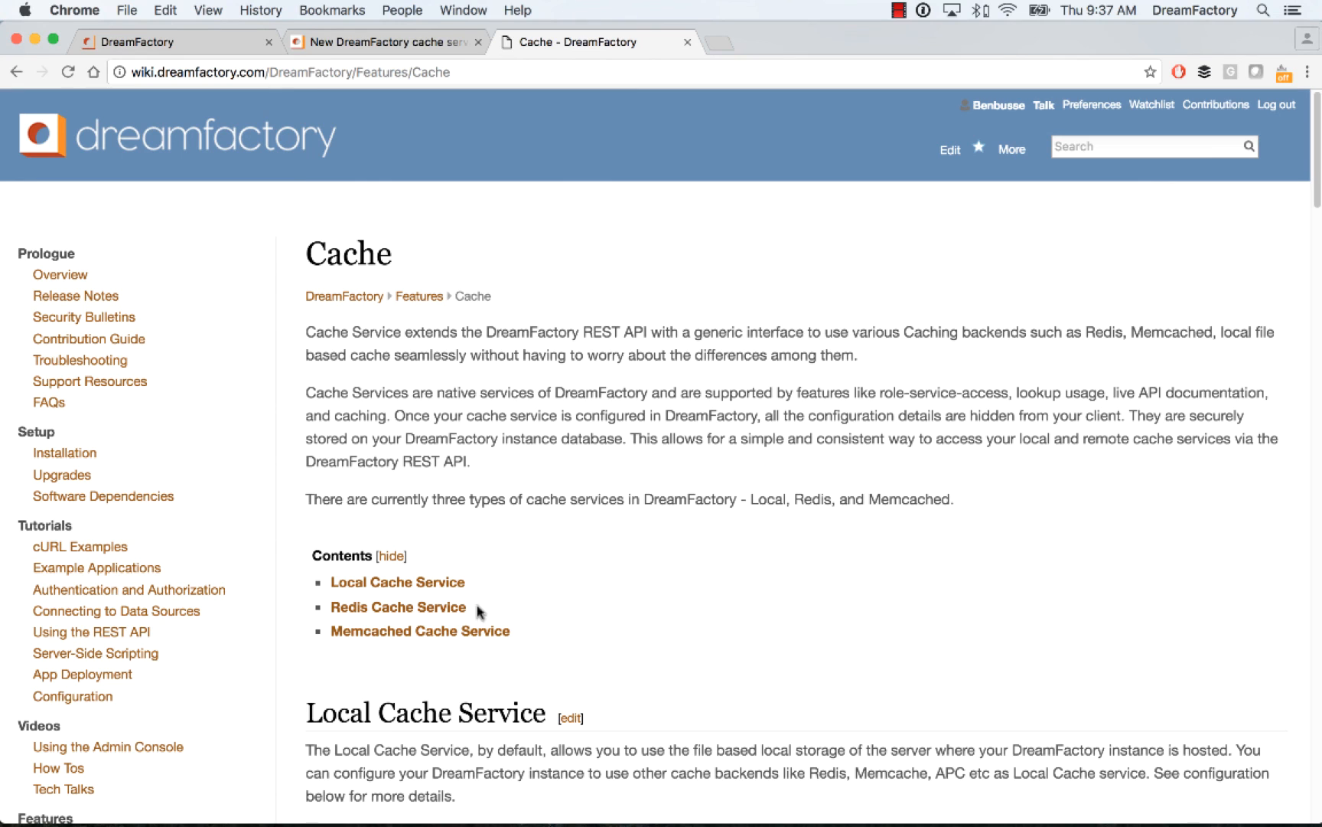
scroll(down, 3)
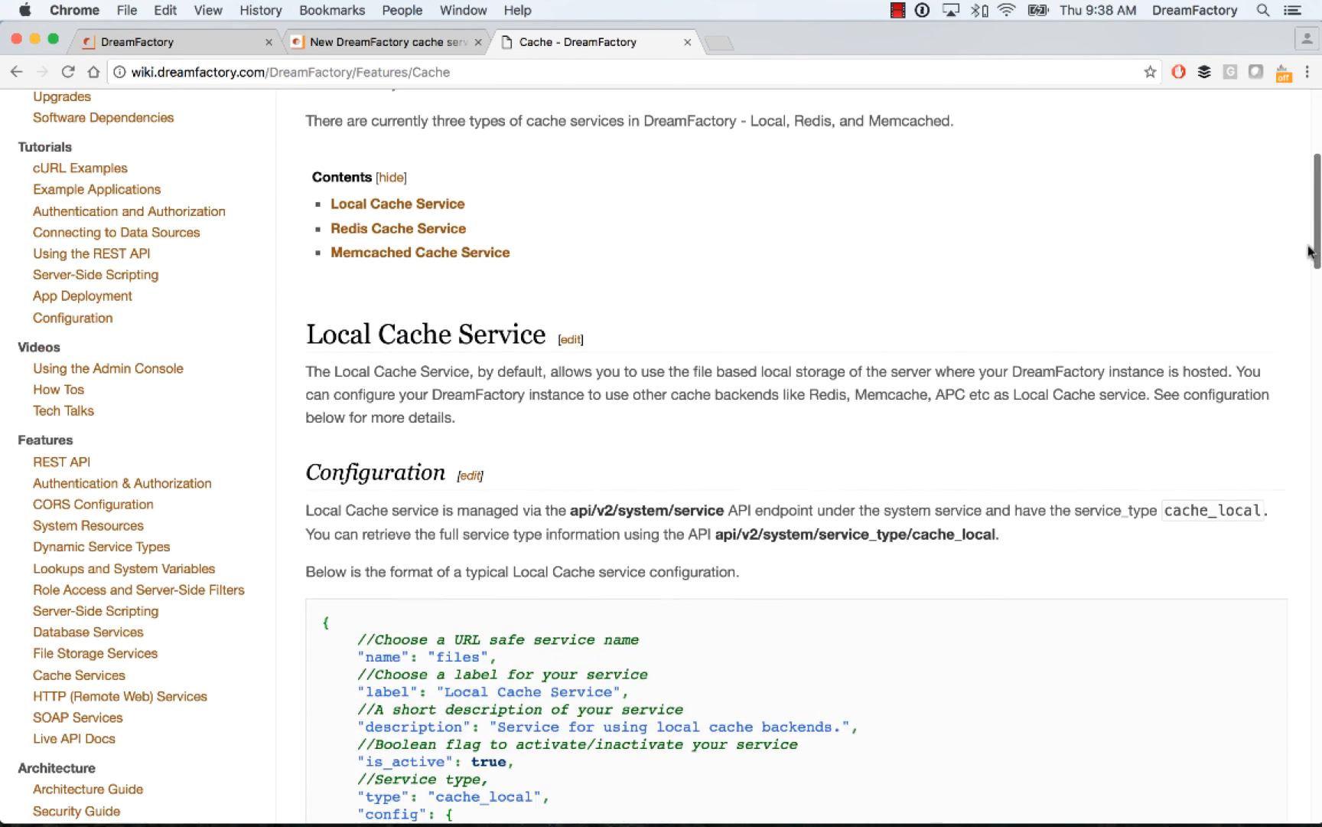
scroll(down, 3)
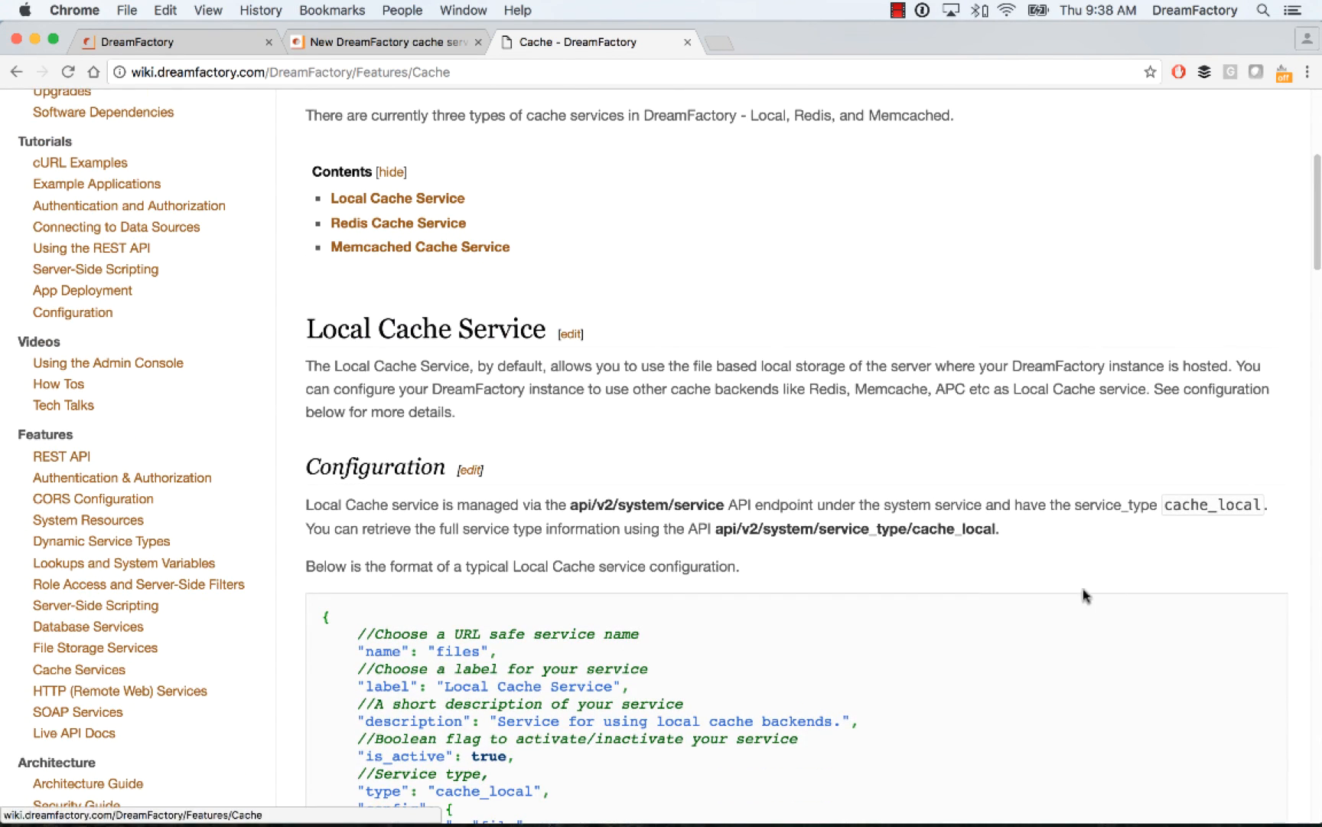
scroll(up, 3)
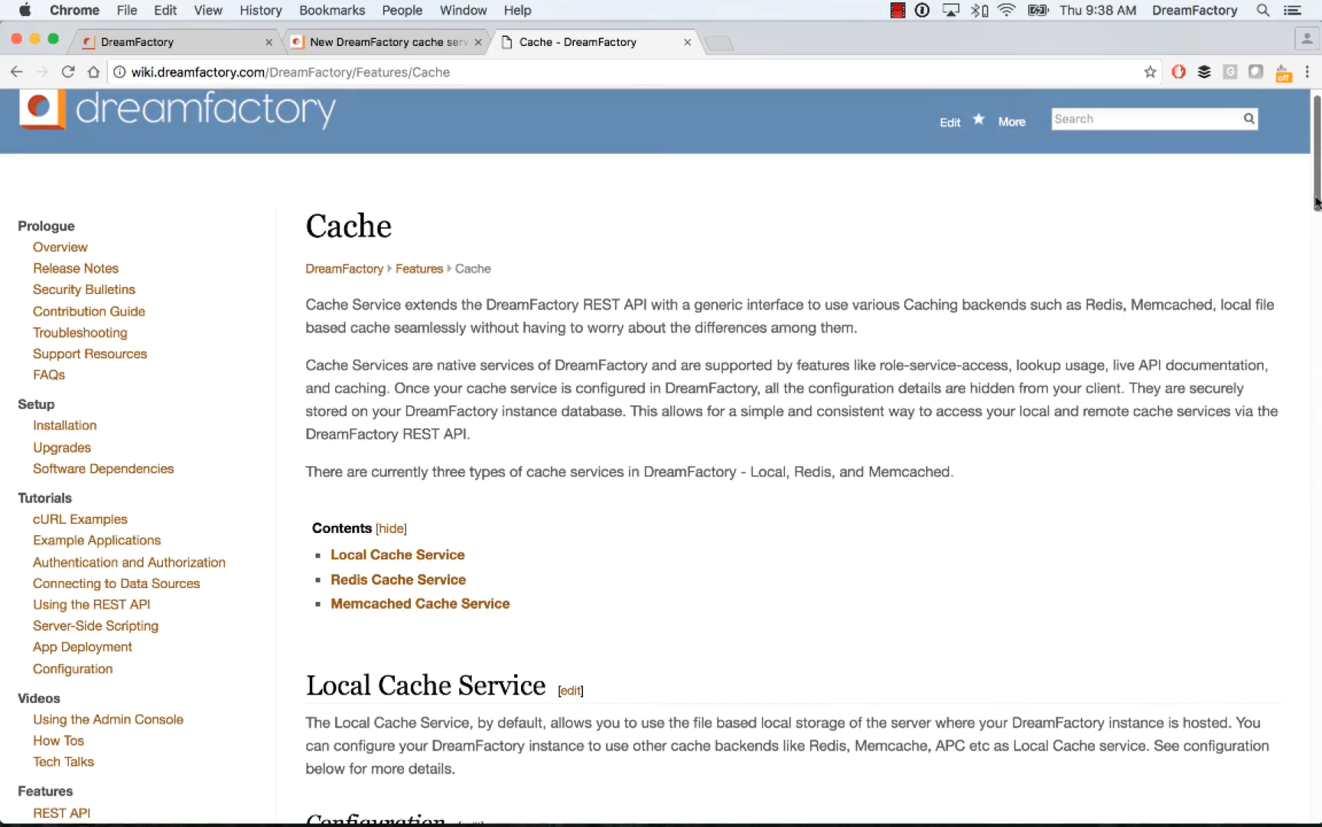
scroll(down, 3)
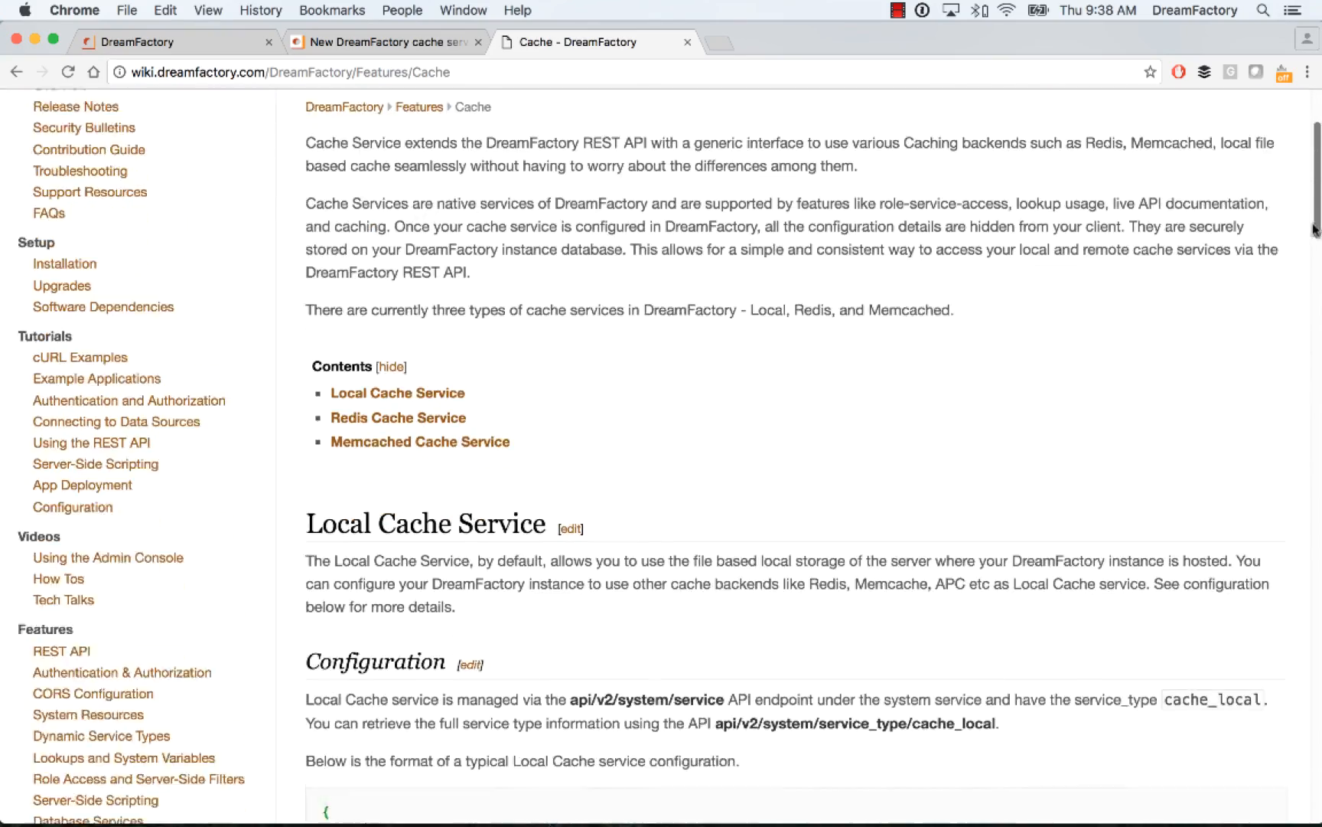
scroll(down, 3)
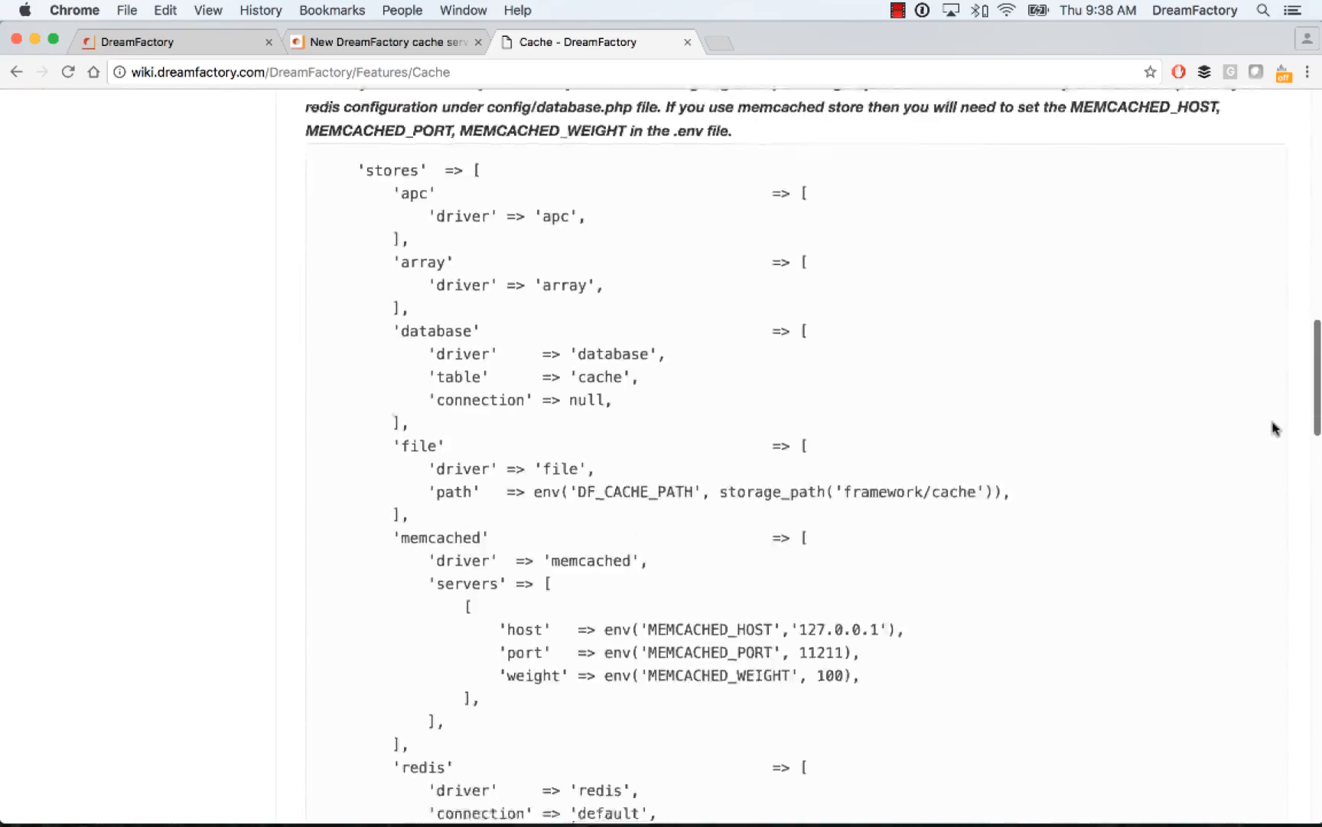
scroll(down, 3)
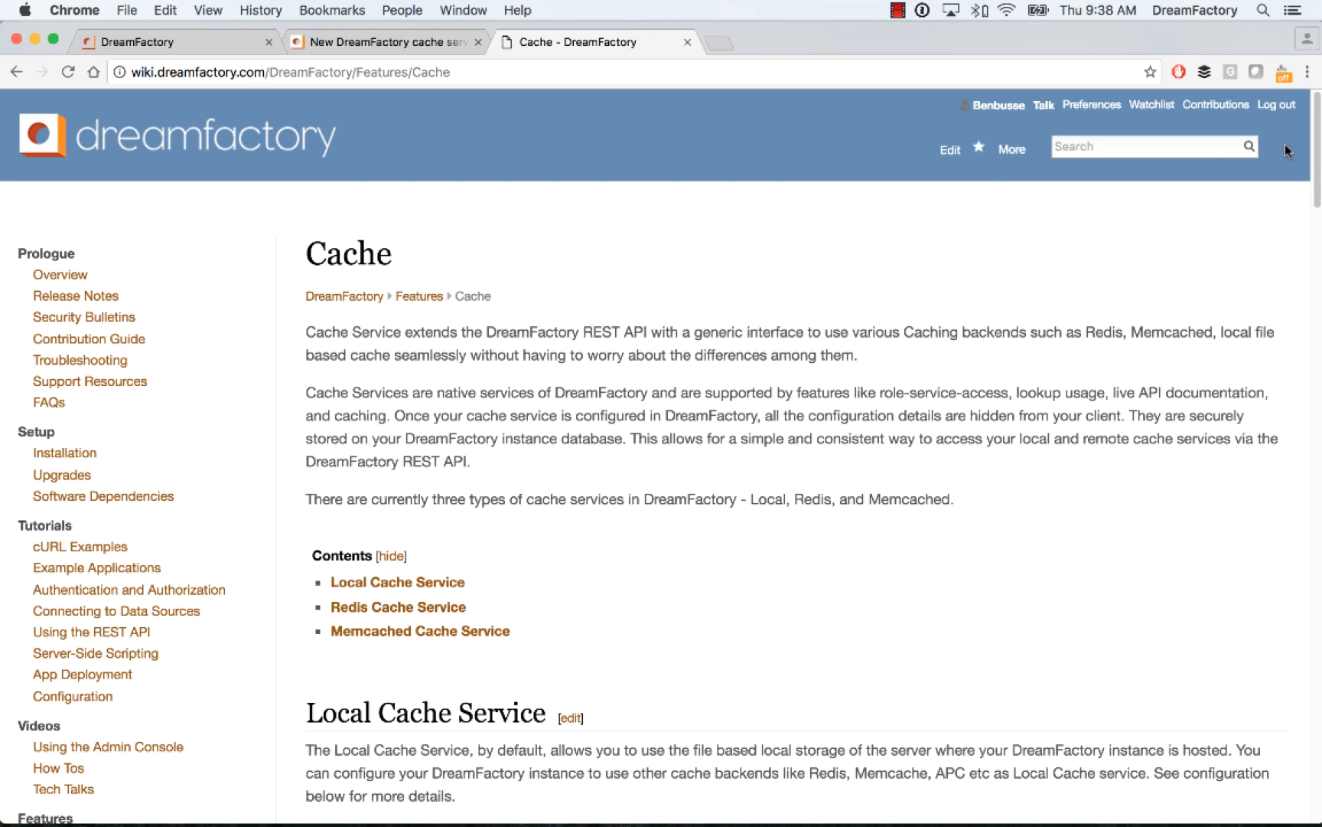
mouse_move(892, 627)
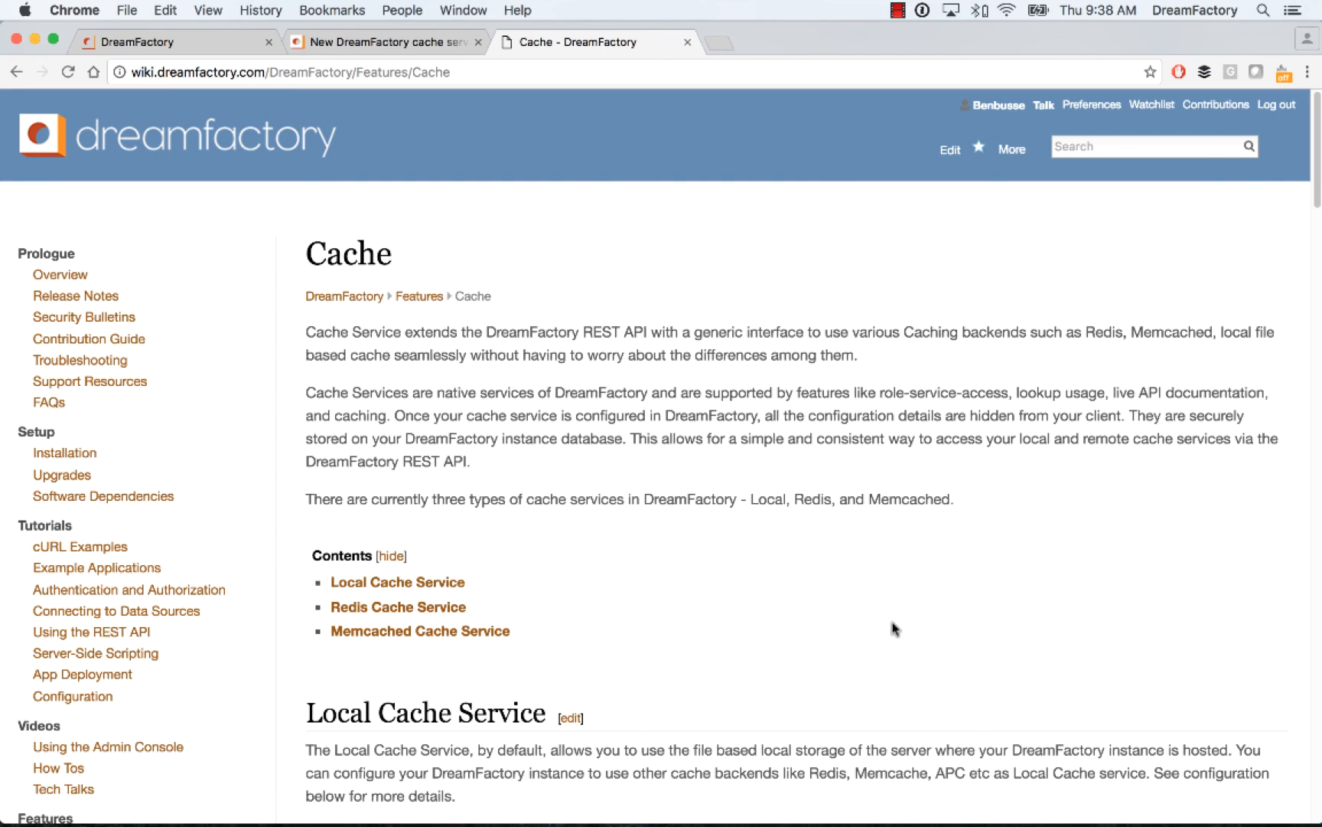